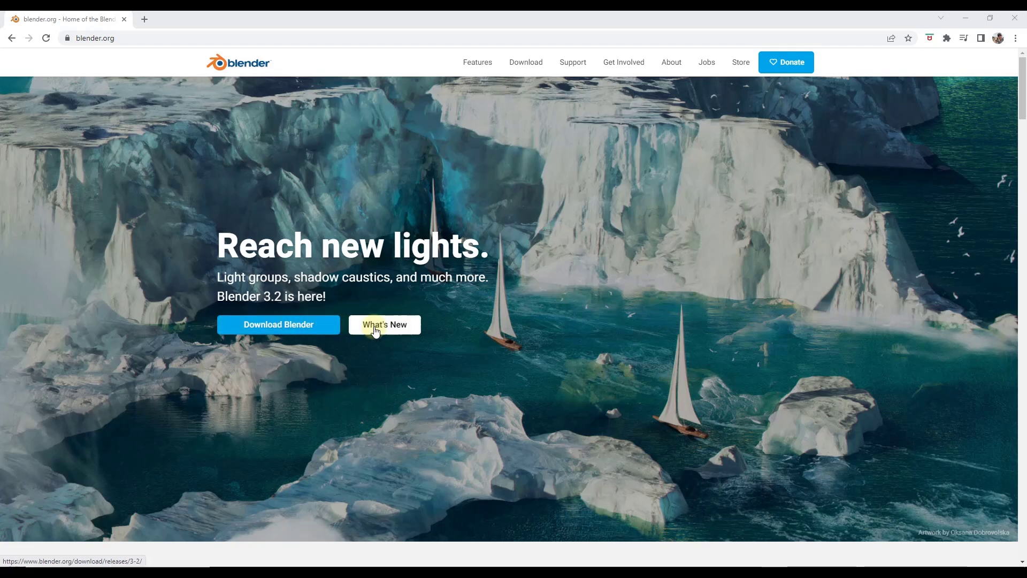
# Step: Open the Blender 3.2 release notes from What's New and scroll down through the page
pyautogui.click(384, 324)
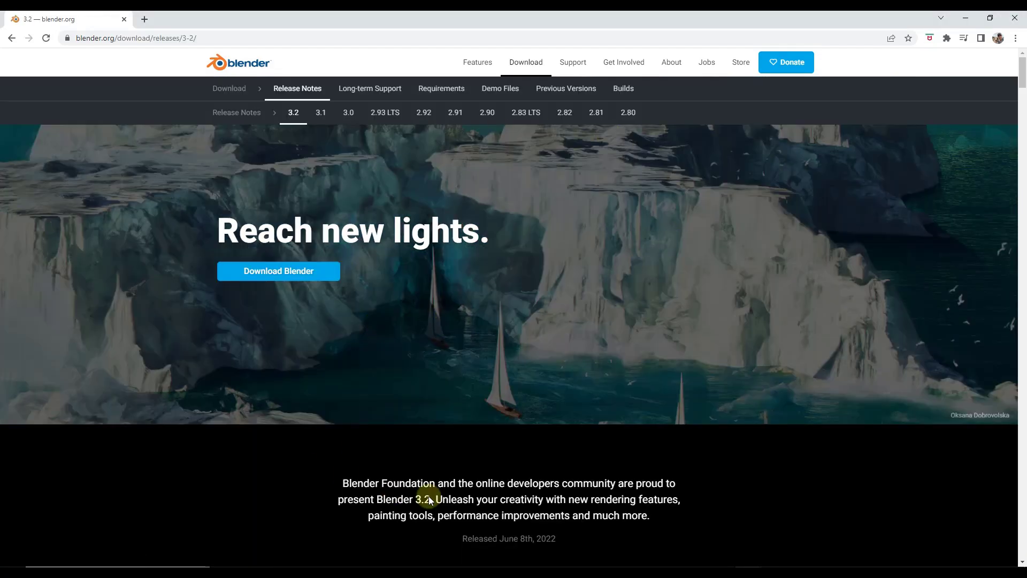
pyautogui.scroll(-3)
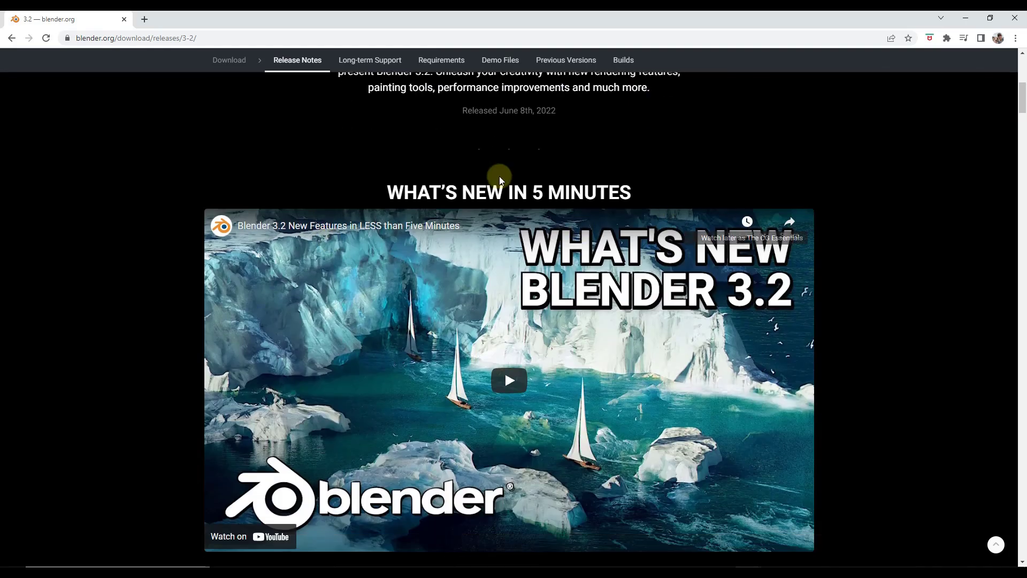
pyautogui.scroll(-3)
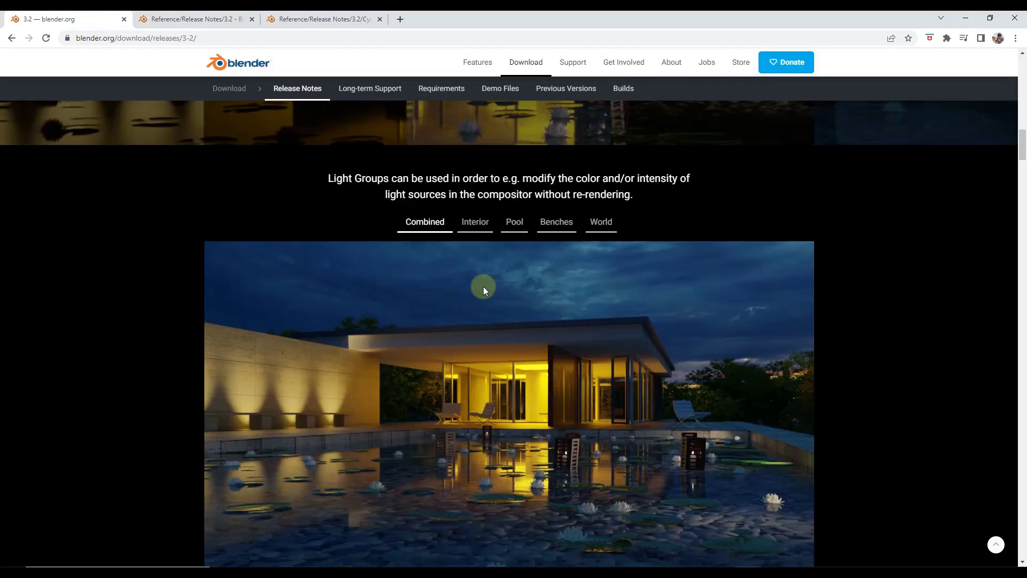
pyautogui.scroll(-3)
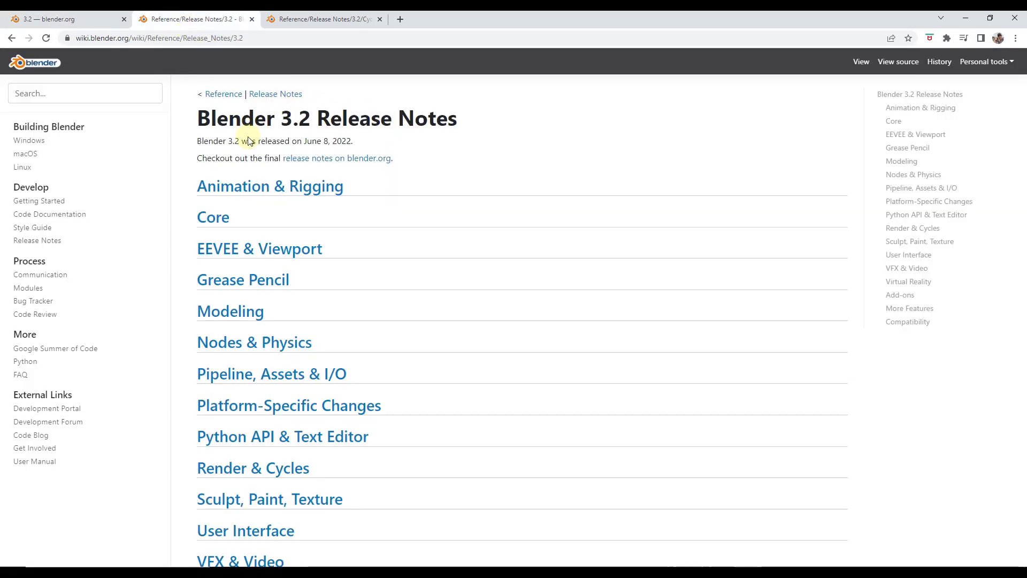
pyautogui.scroll(-3)
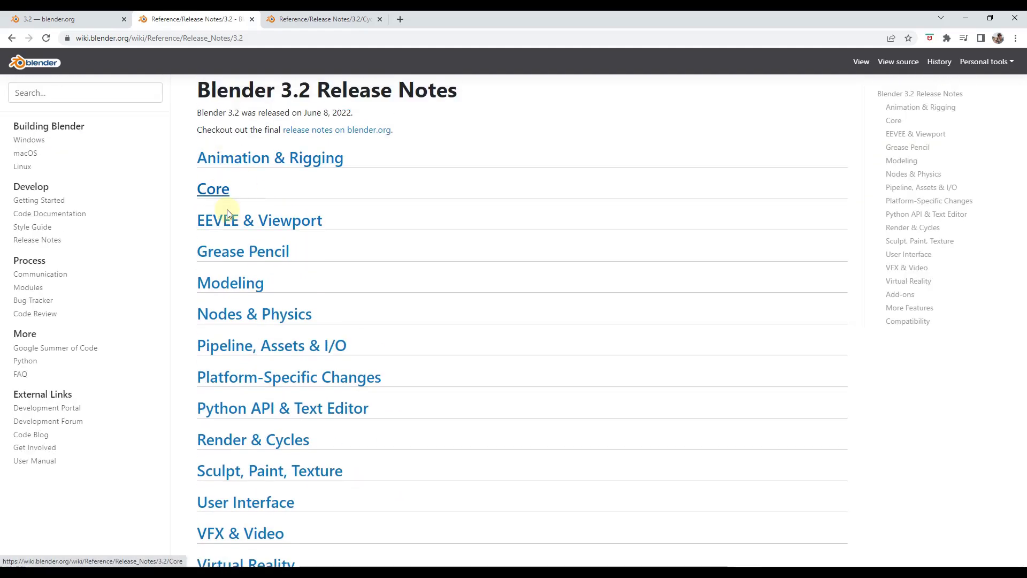
pyautogui.scroll(-3)
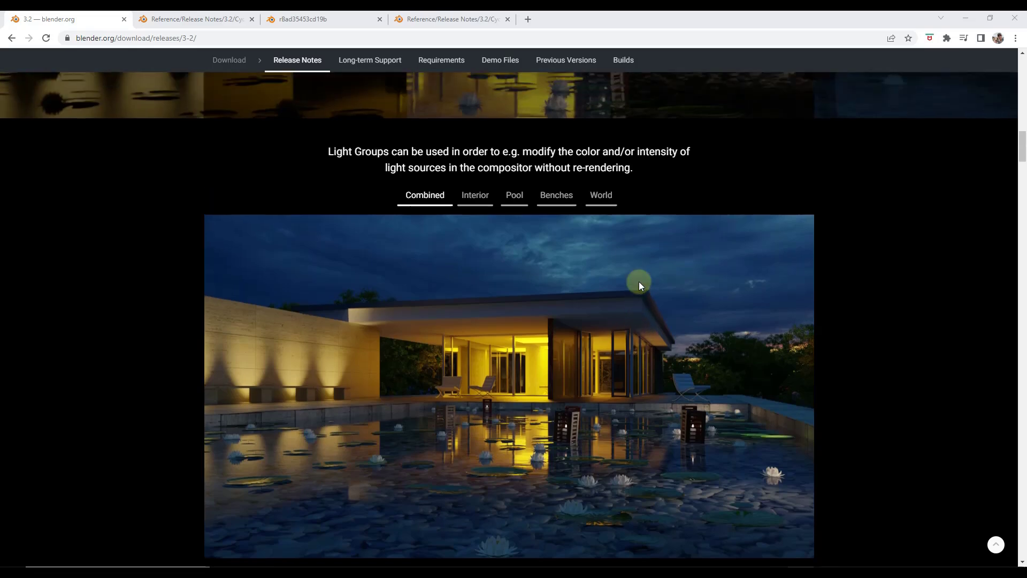
pyautogui.scroll(3)
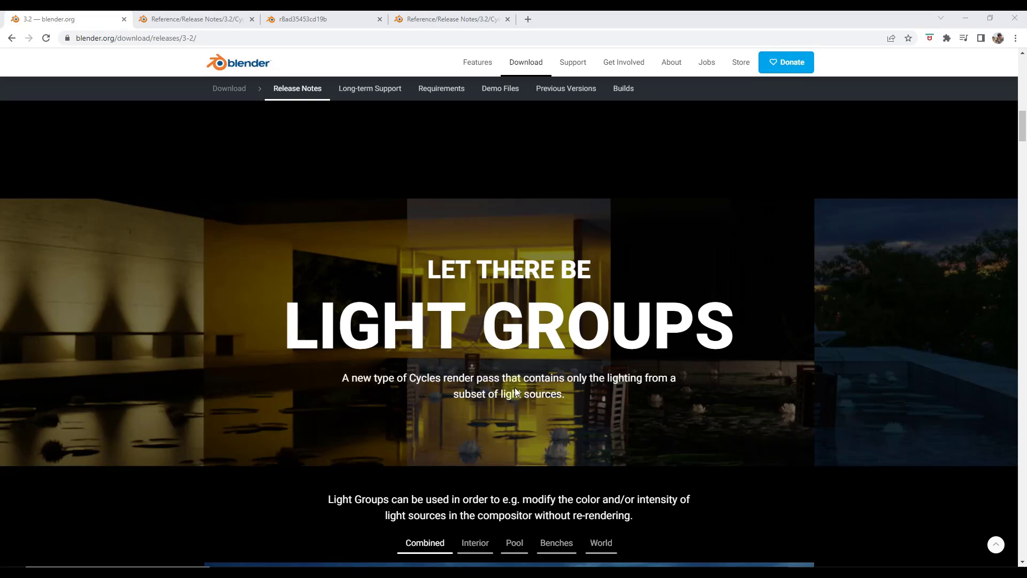
pyautogui.scroll(-3)
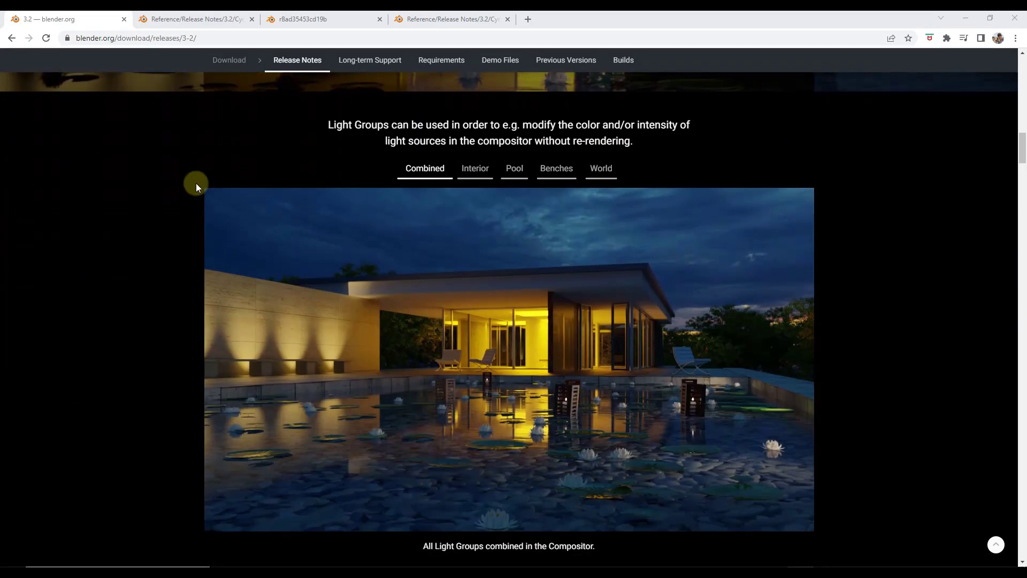
pyautogui.moveTo(609, 432)
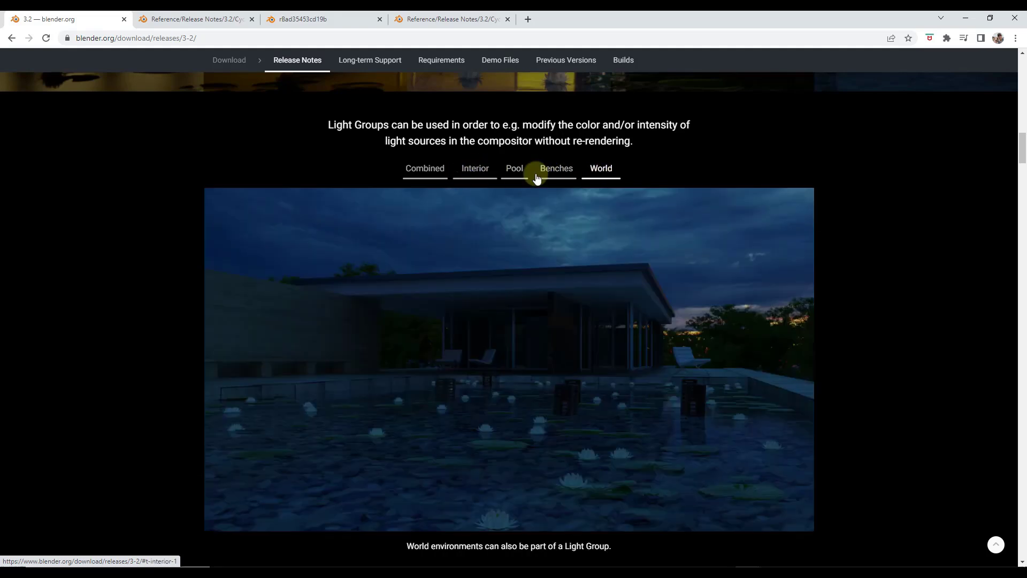
pyautogui.click(474, 168)
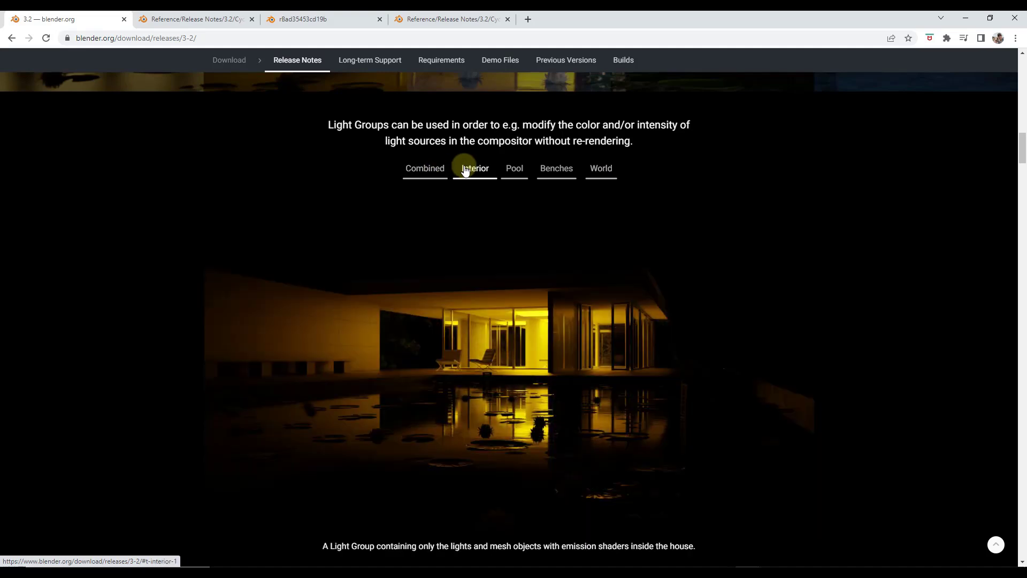
pyautogui.scroll(-3)
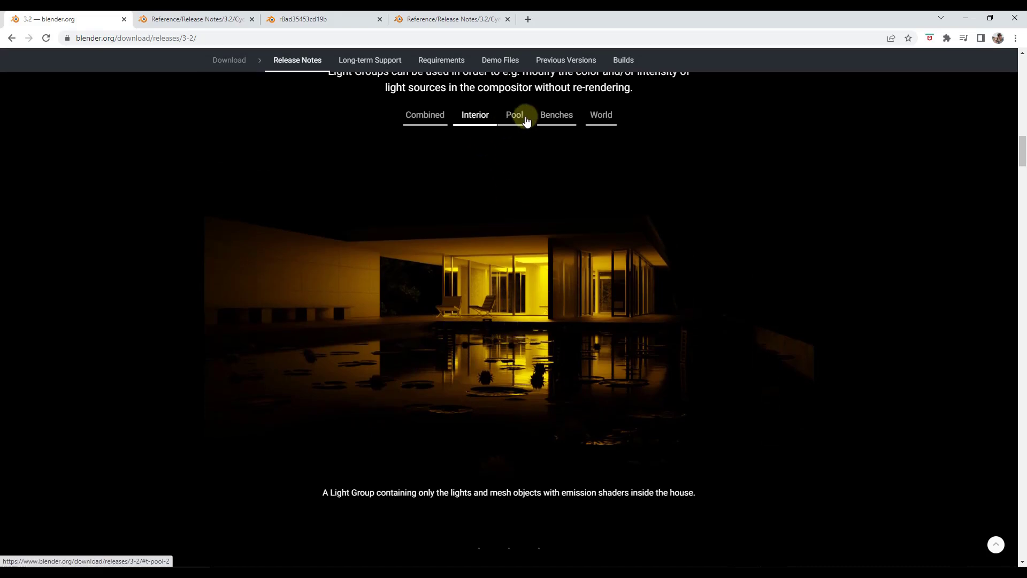
pyautogui.click(555, 115)
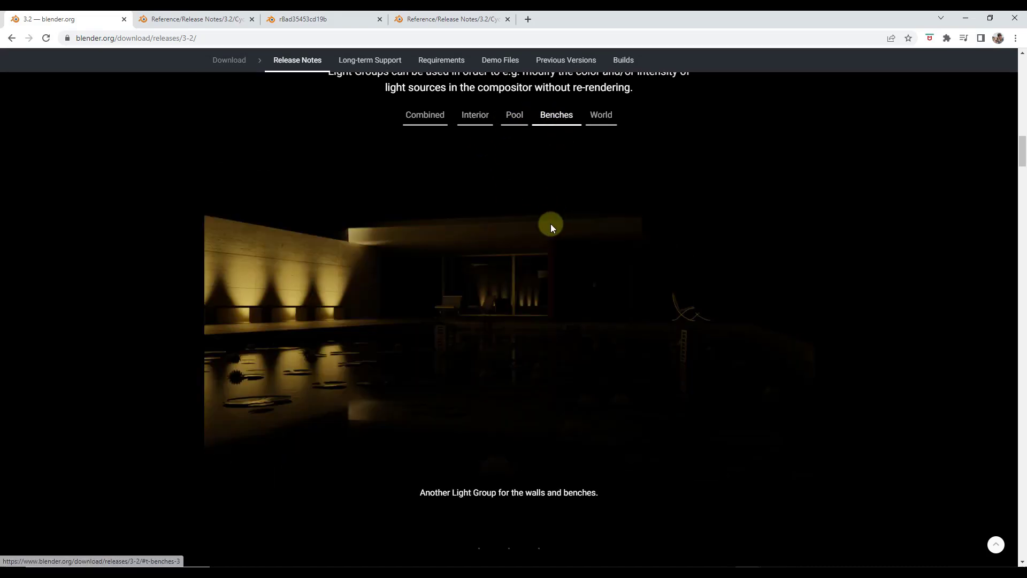
pyautogui.click(425, 114)
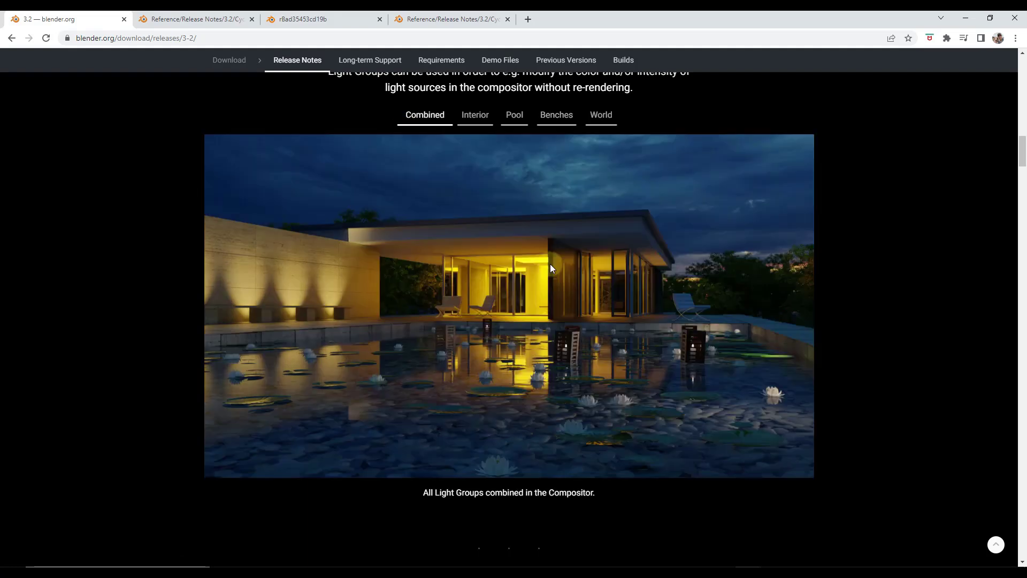
pyautogui.moveTo(495, 266)
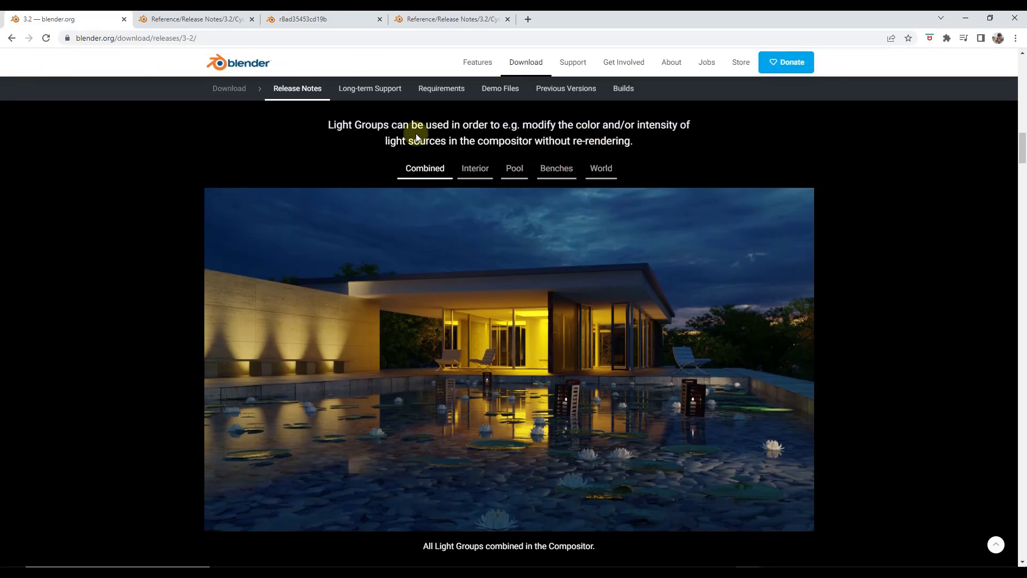
pyautogui.moveTo(697, 302)
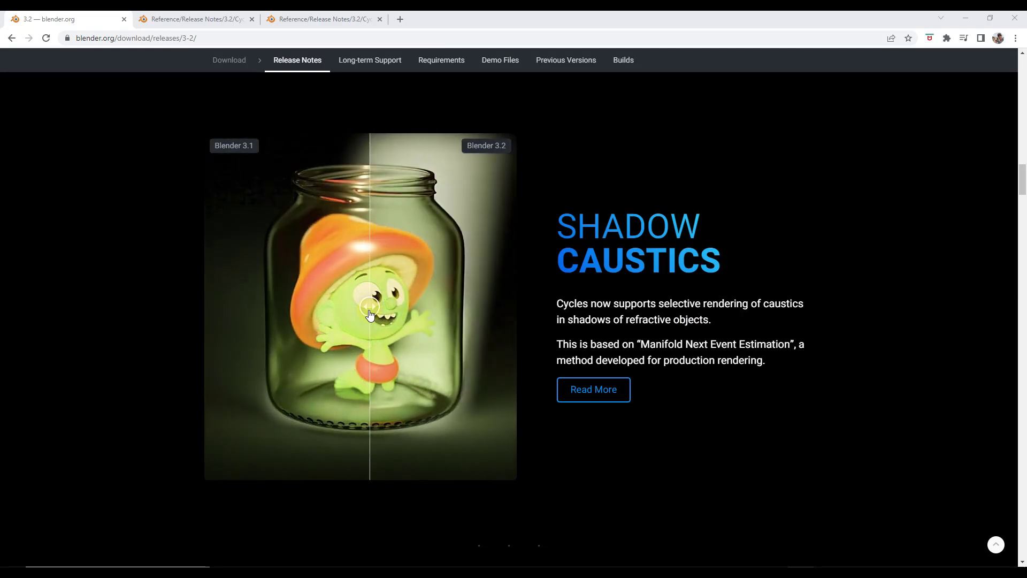
# Step: Drag the Shadow Caustics slider back and forth between the 3.1 and 3.2 jar renders
pyautogui.moveTo(370, 307); pyautogui.dragTo(462, 307)
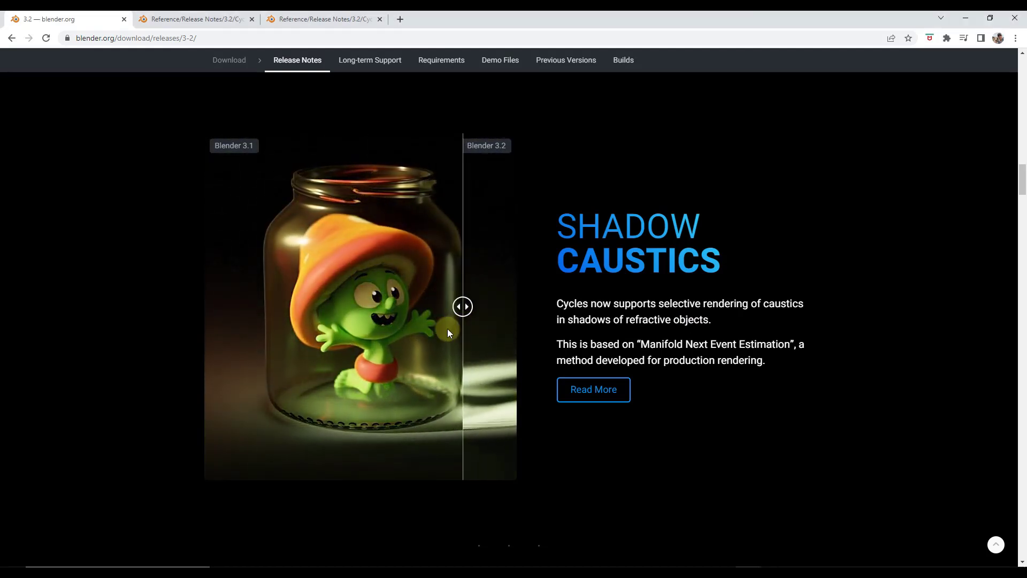
pyautogui.moveTo(462, 306); pyautogui.dragTo(284, 306)
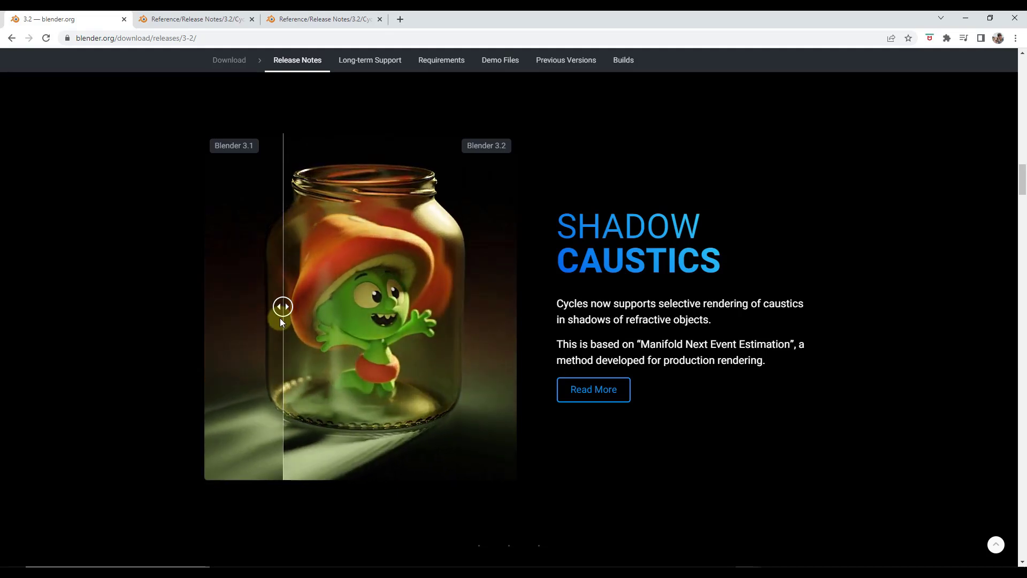
pyautogui.moveTo(282, 306); pyautogui.dragTo(328, 307)
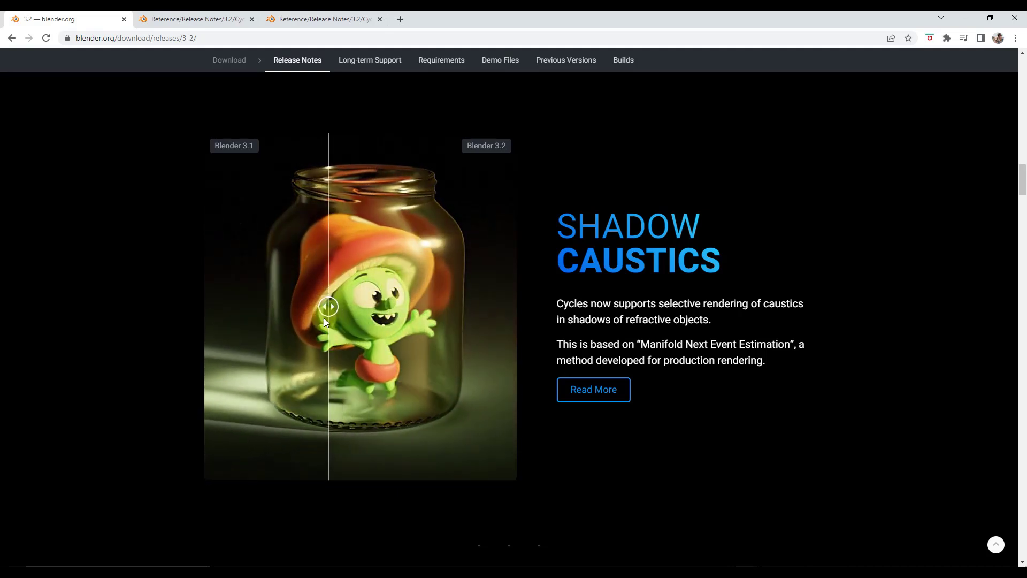
pyautogui.moveTo(328, 308); pyautogui.dragTo(420, 307)
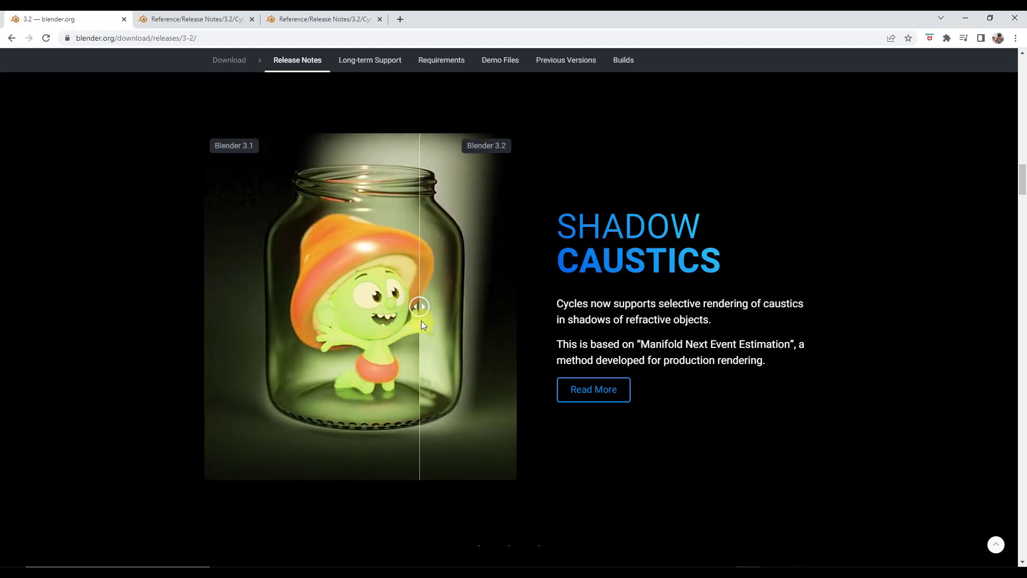
pyautogui.moveTo(419, 306); pyautogui.dragTo(371, 306)
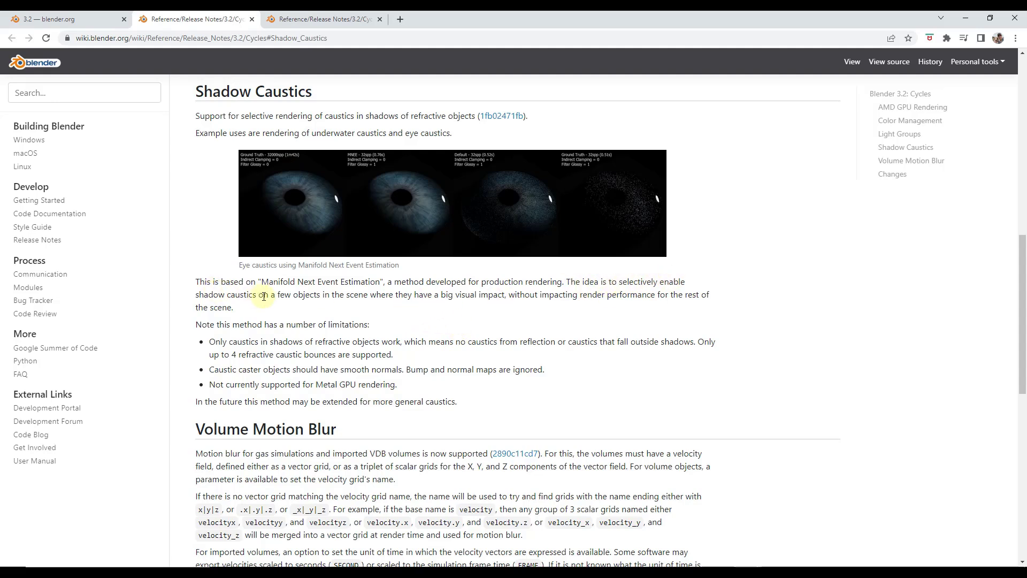
pyautogui.moveTo(311, 299)
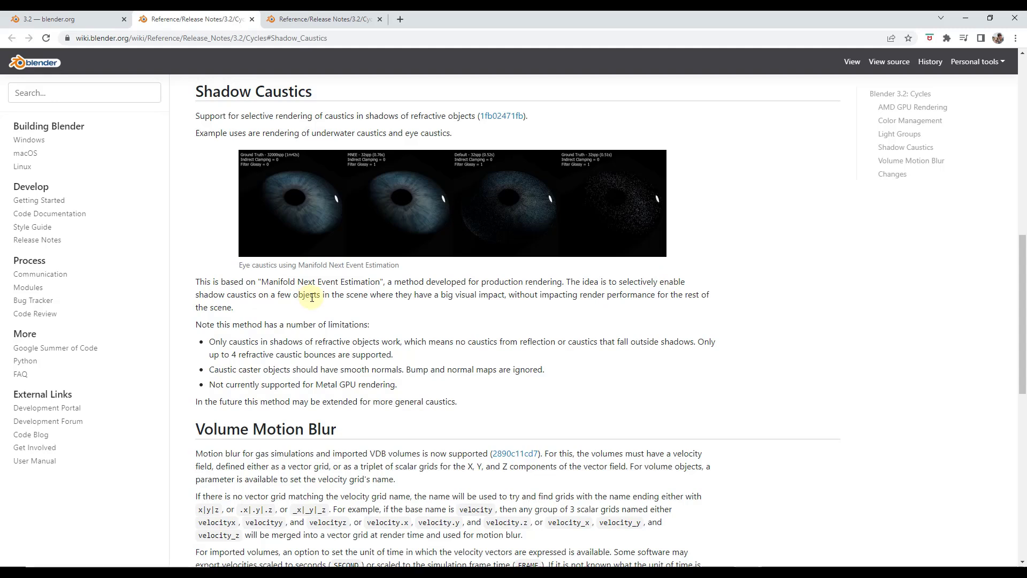
pyautogui.moveTo(548, 299)
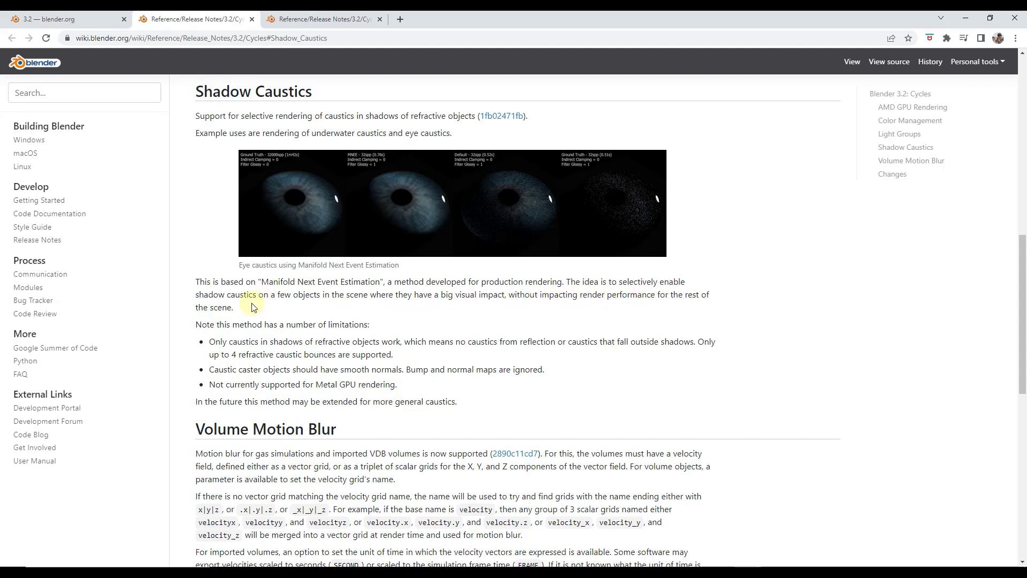
pyautogui.moveTo(793, 378)
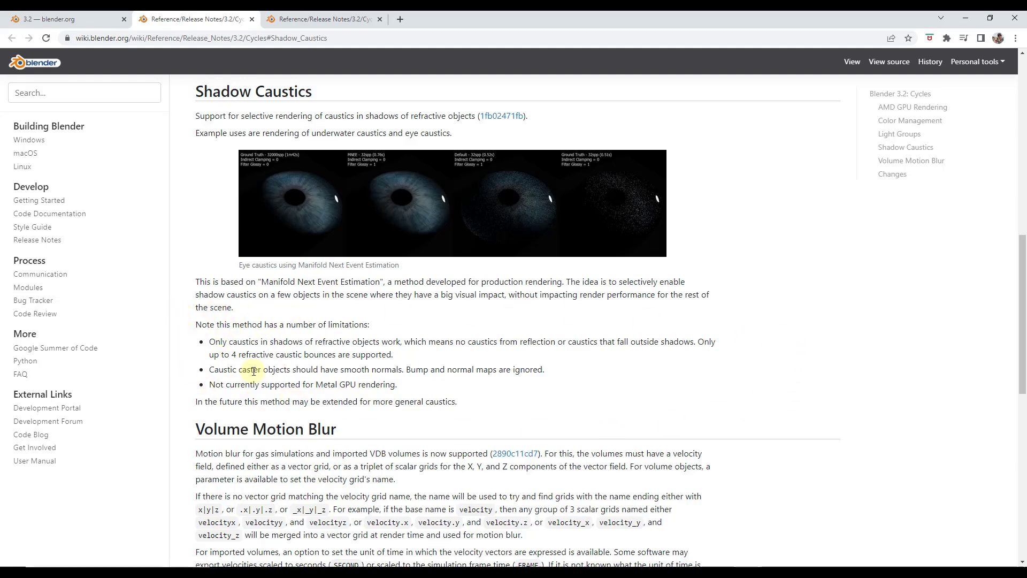
# Step: Return from the wiki Shadow Caustics notes to the blender.org release notes tab
pyautogui.click(65, 19)
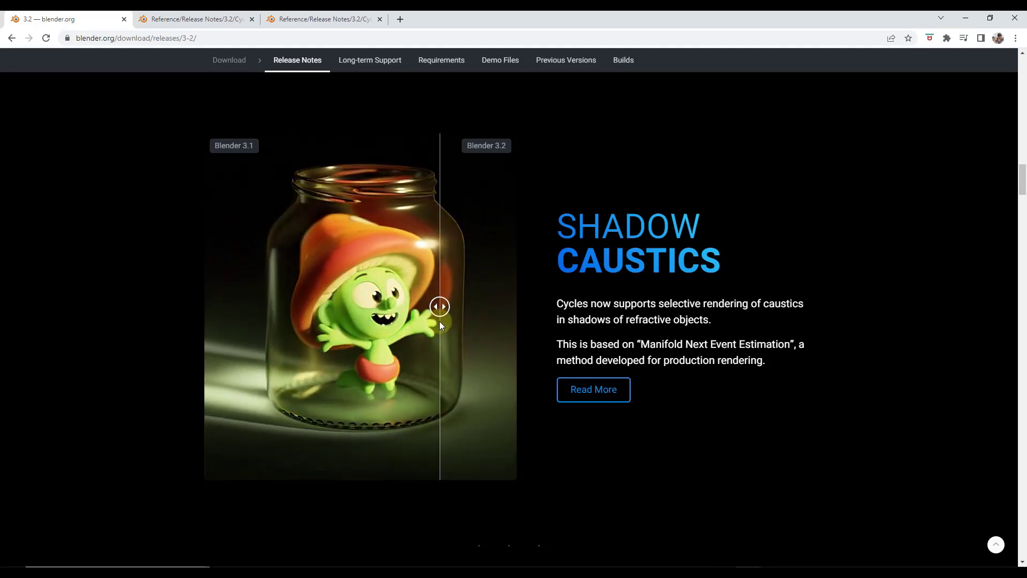
# Step: Slide the jar comparison split left and right to contrast 3.1 and 3.2 caustics
pyautogui.moveTo(439, 307); pyautogui.dragTo(376, 310)
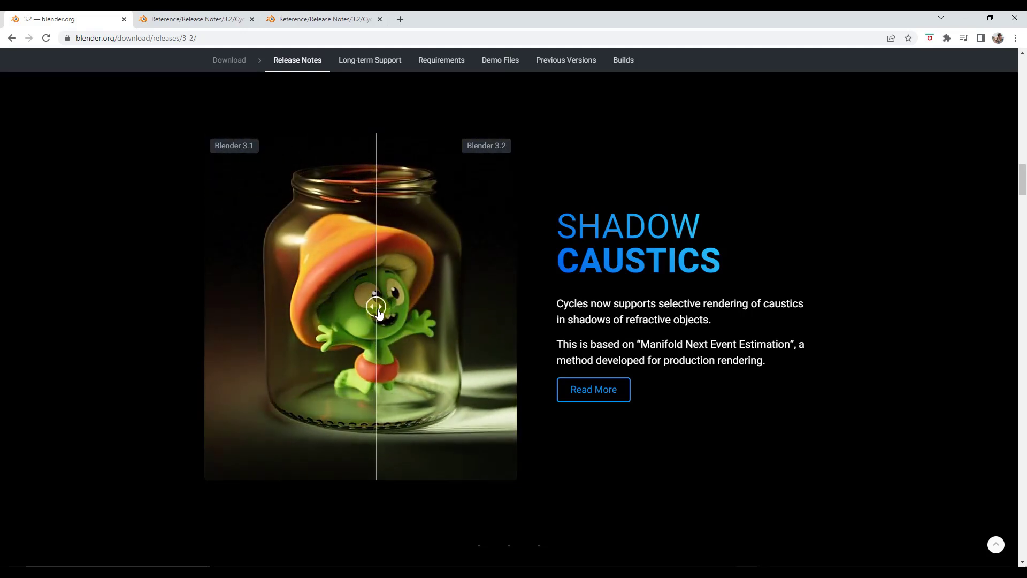
pyautogui.moveTo(375, 306); pyautogui.dragTo(314, 306)
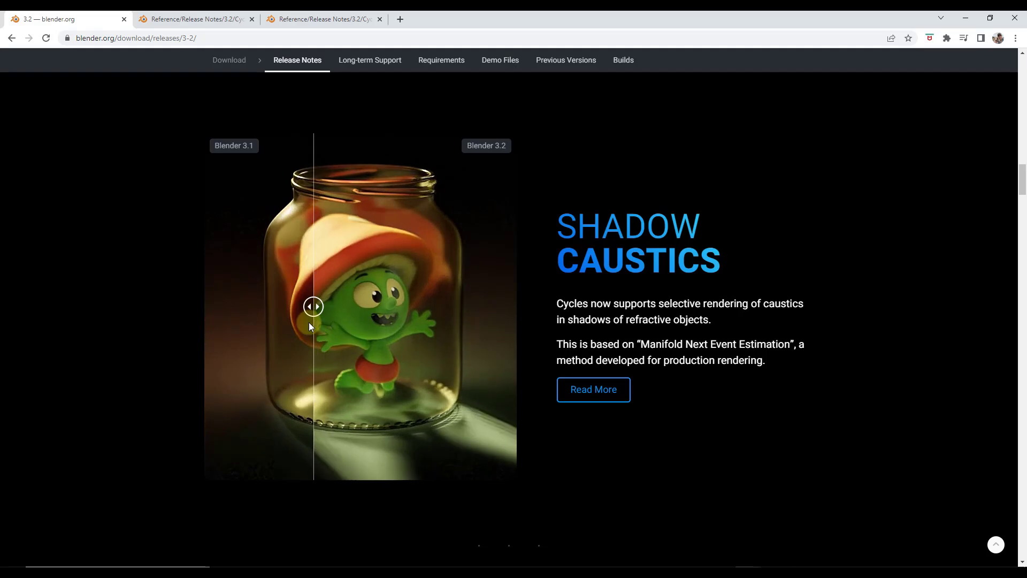
pyautogui.moveTo(313, 306); pyautogui.dragTo(362, 306)
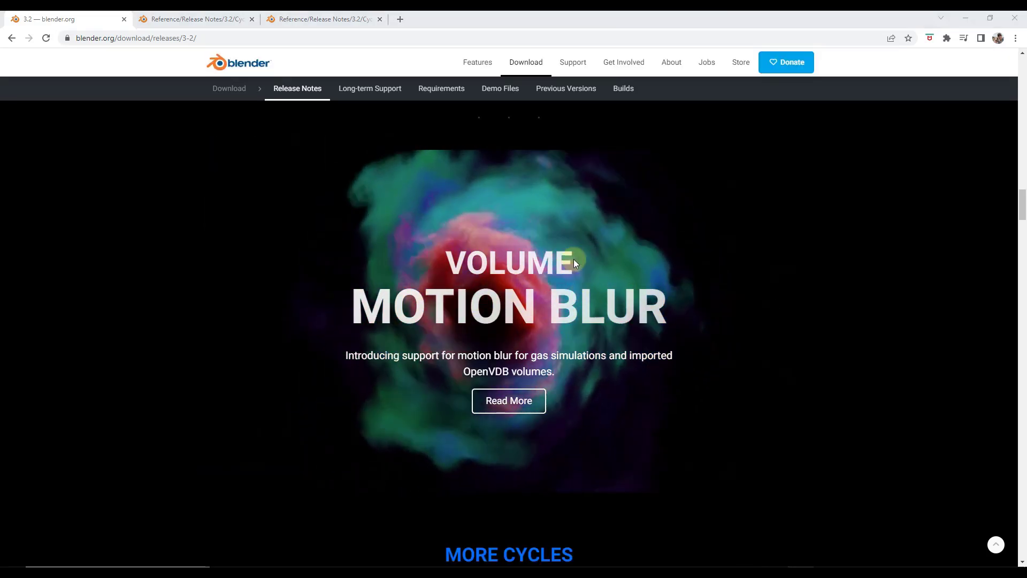
# Step: Read More on Volume Motion Blur and play then replay the smoke comparison video
pyautogui.click(508, 400)
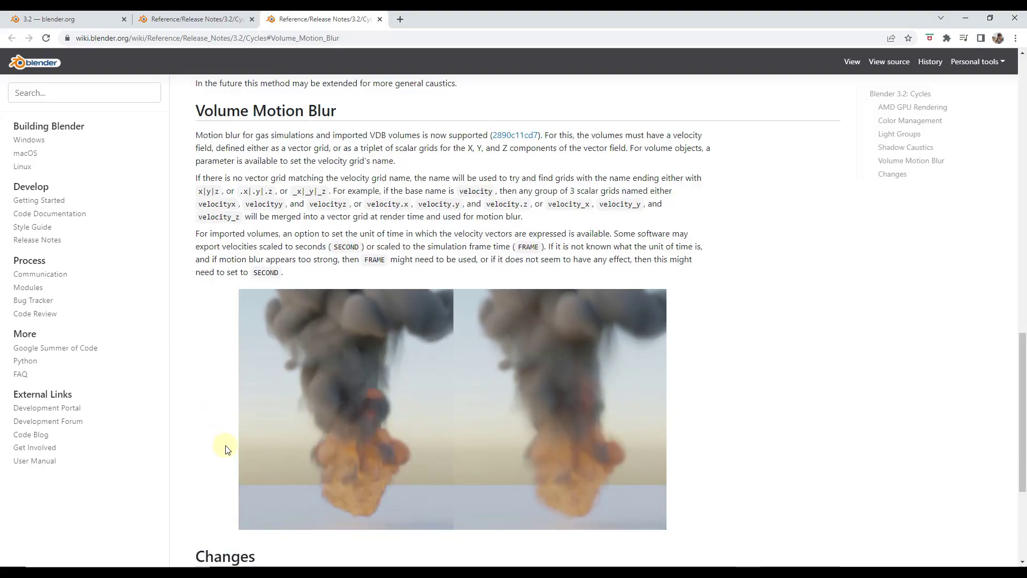
pyautogui.click(370, 406)
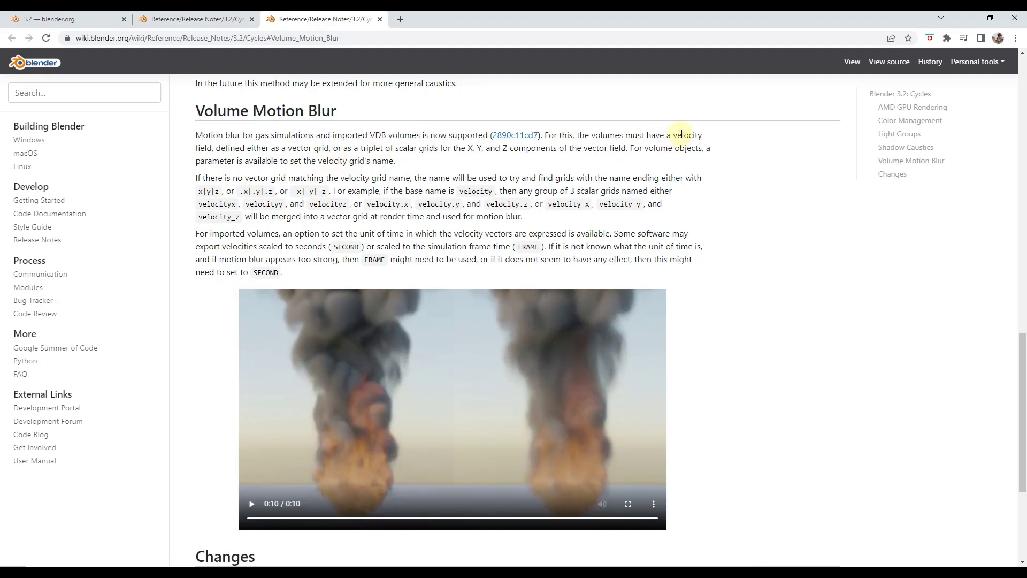
pyautogui.moveTo(539, 145)
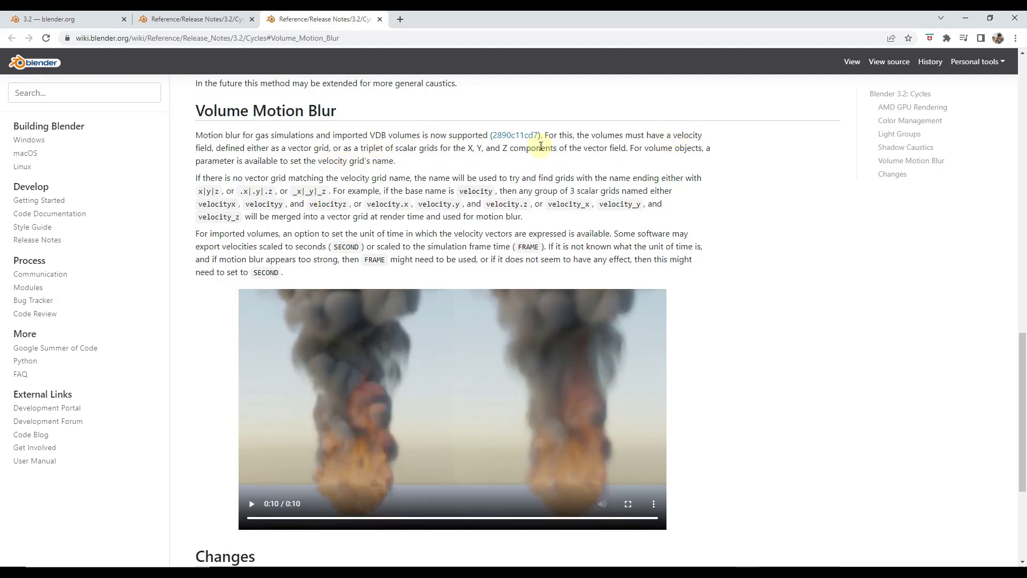
pyautogui.click(251, 503)
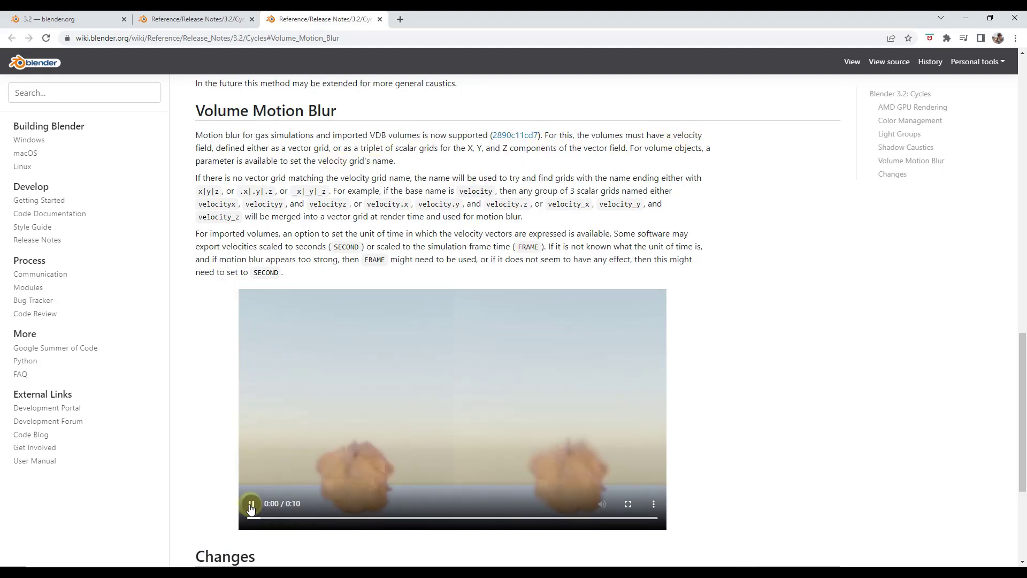
pyautogui.click(250, 504)
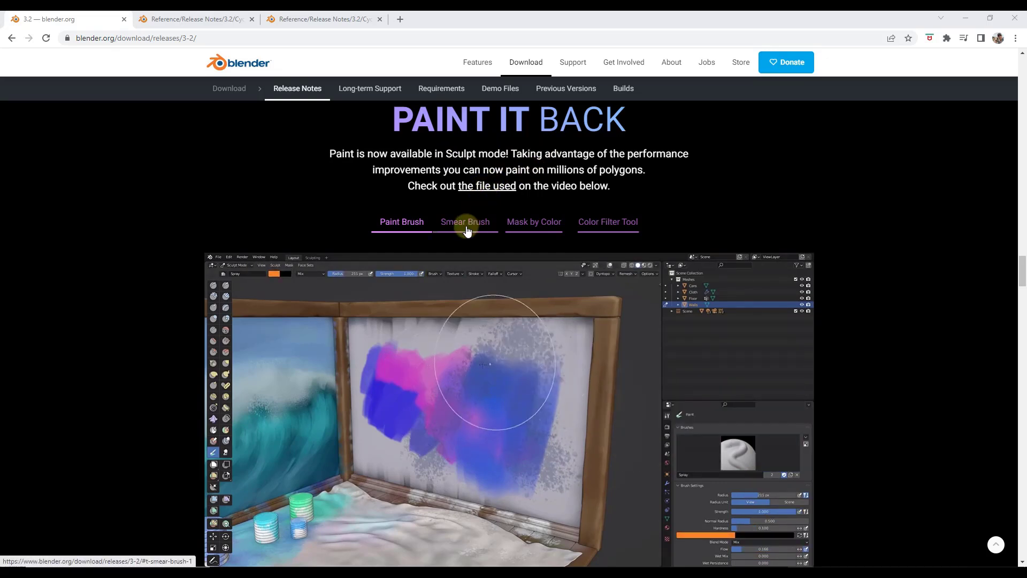
# Step: Scroll to the Paint It Back section with the Paint Brush and Smear Brush tabs
pyautogui.scroll(-3)
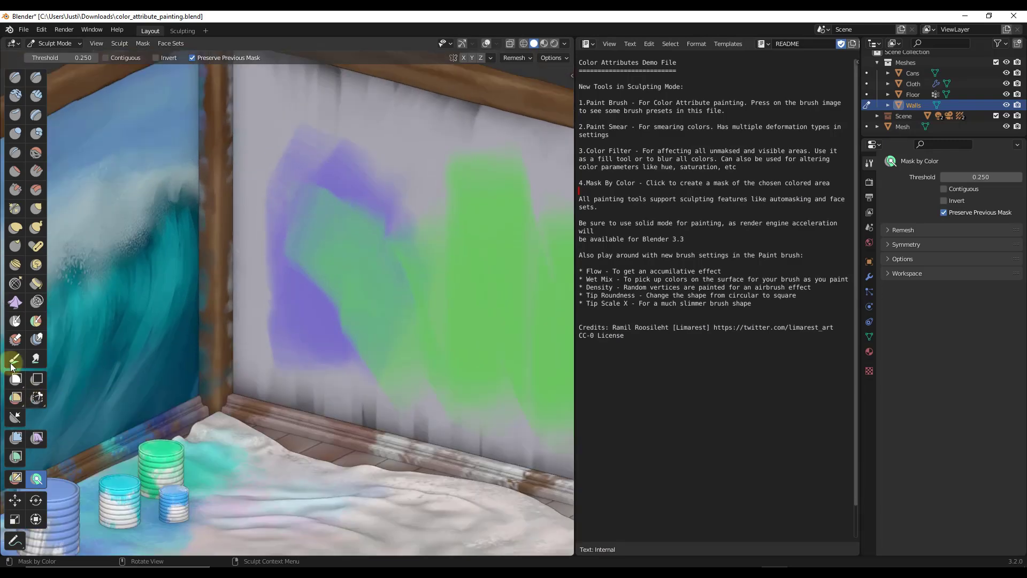
# Step: Paint red roller strokes and a yellow splatter across the demo wall in Sculpt mode
pyautogui.click(14, 358)
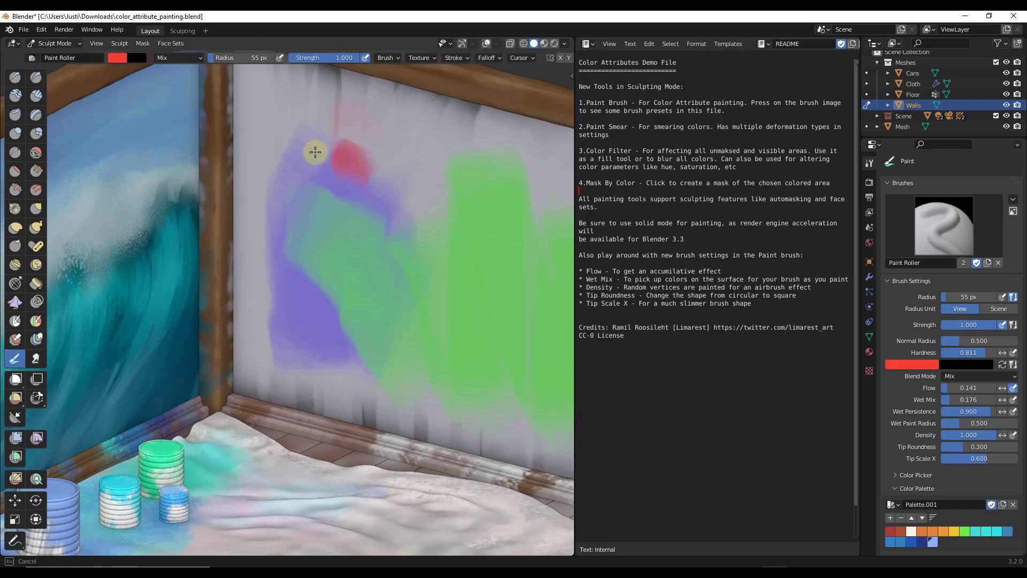
pyautogui.moveTo(315, 151); pyautogui.dragTo(345, 234)
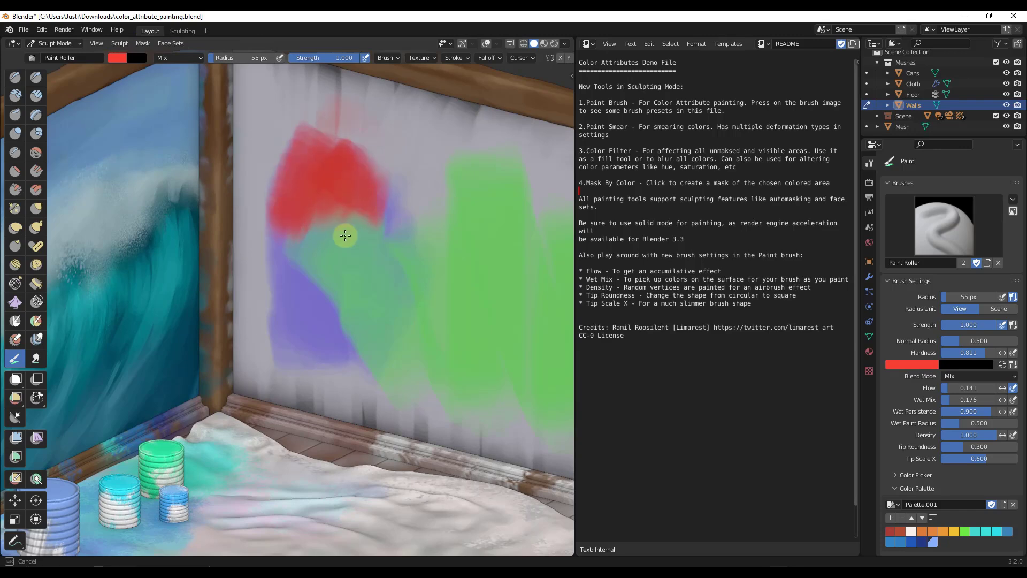
pyautogui.moveTo(345, 235); pyautogui.dragTo(366, 140)
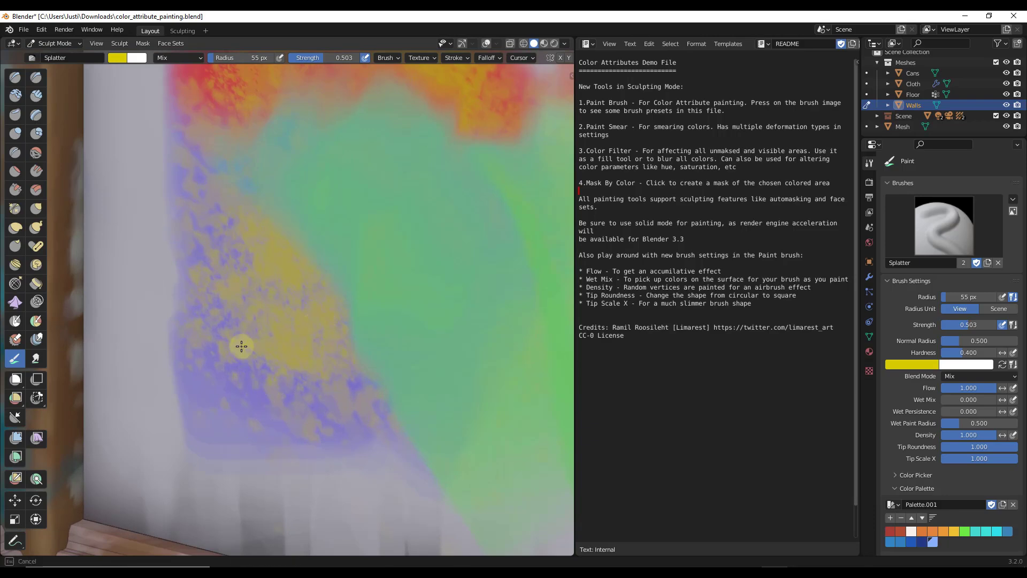
pyautogui.moveTo(241, 346); pyautogui.dragTo(292, 263)
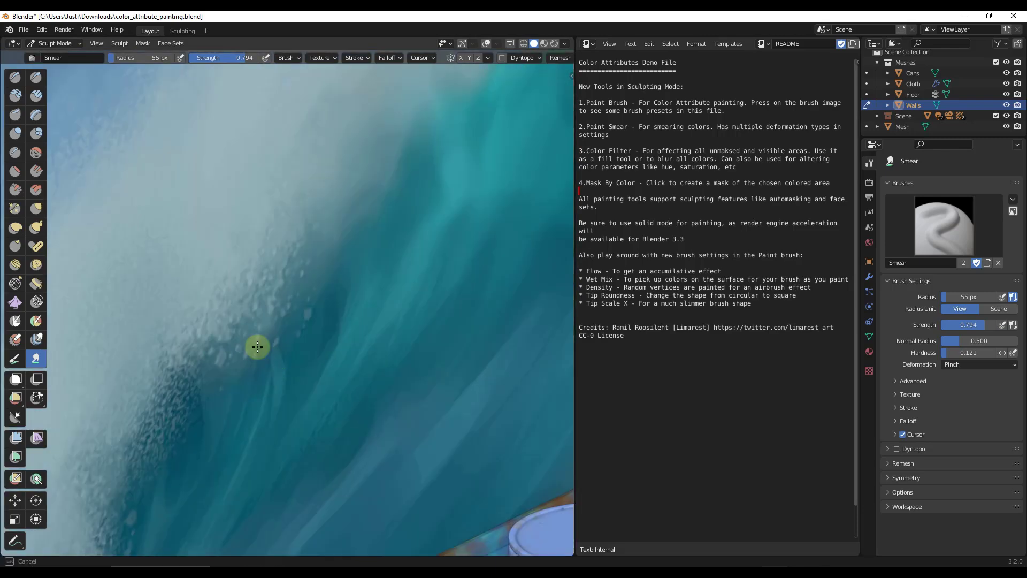
# Step: Smear the colors of the wave painting with the Smear tool
pyautogui.moveTo(258, 347); pyautogui.dragTo(157, 395)
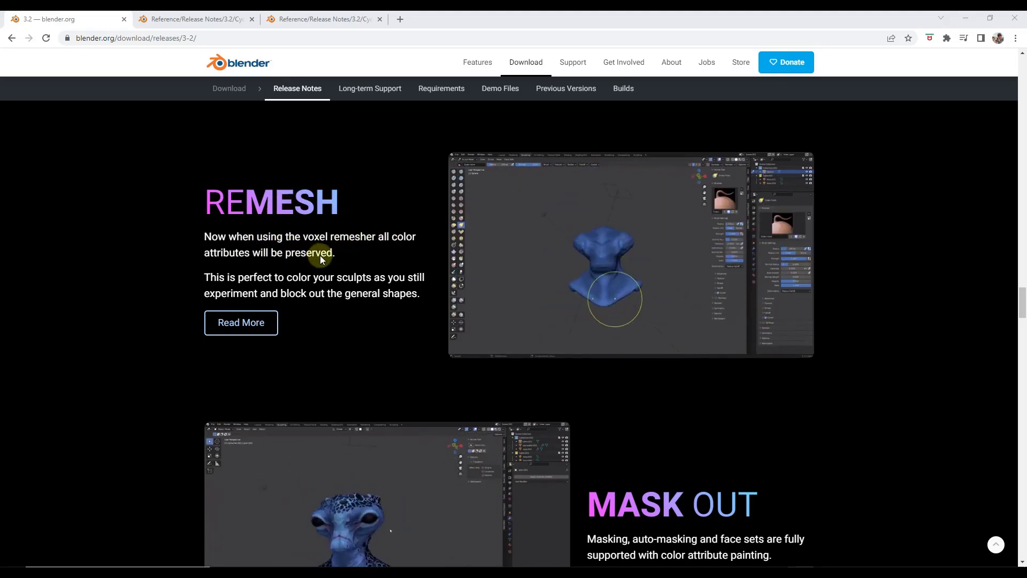
# Step: Scroll the release notes down to the Remesh and Mask Out sections
pyautogui.scroll(-3)
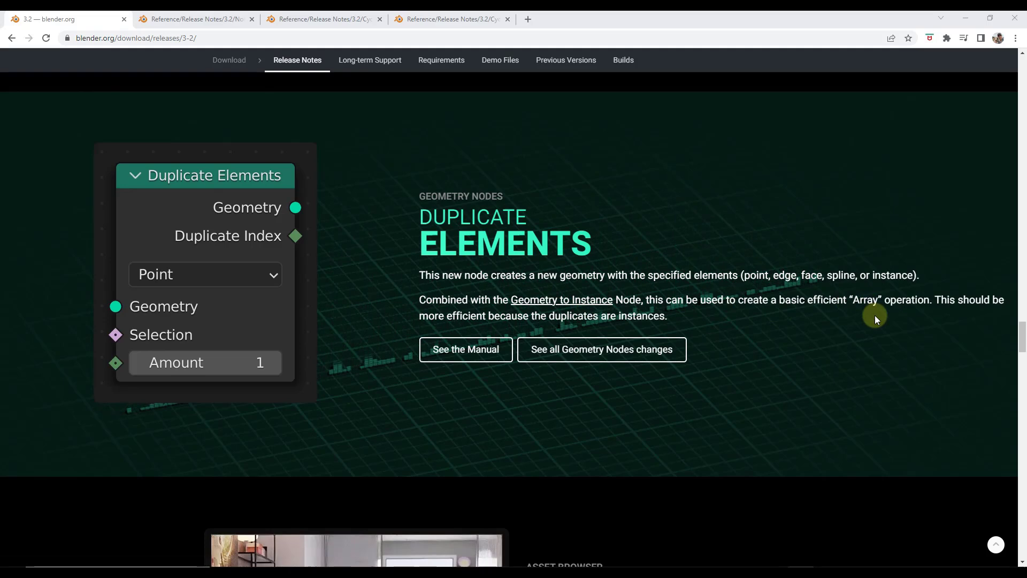
pyautogui.moveTo(860, 336)
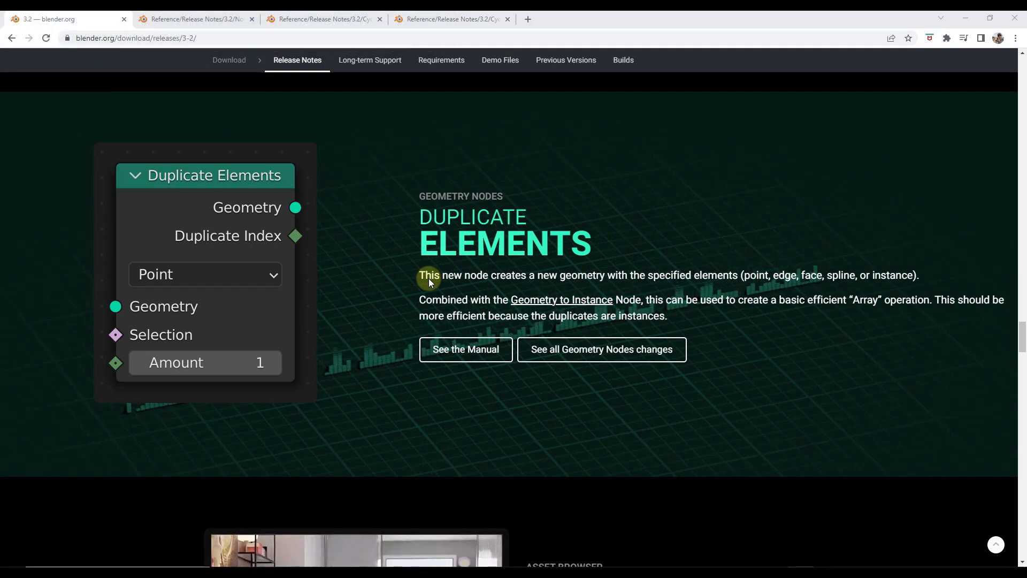
pyautogui.moveTo(399, 232)
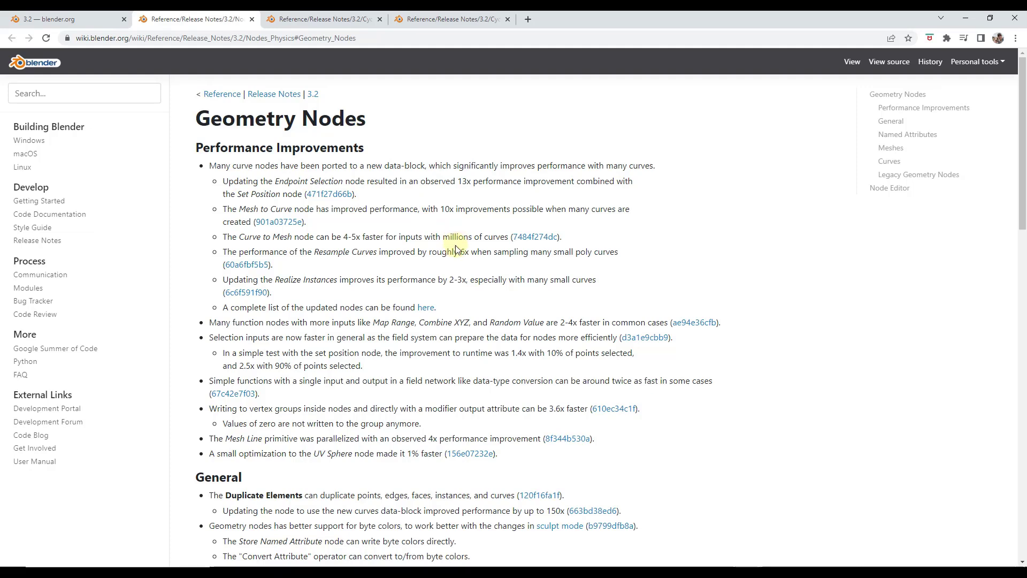
# Step: Scroll the wiki Geometry Nodes notes through Named Attributes and return to blender.org
pyautogui.scroll(-3)
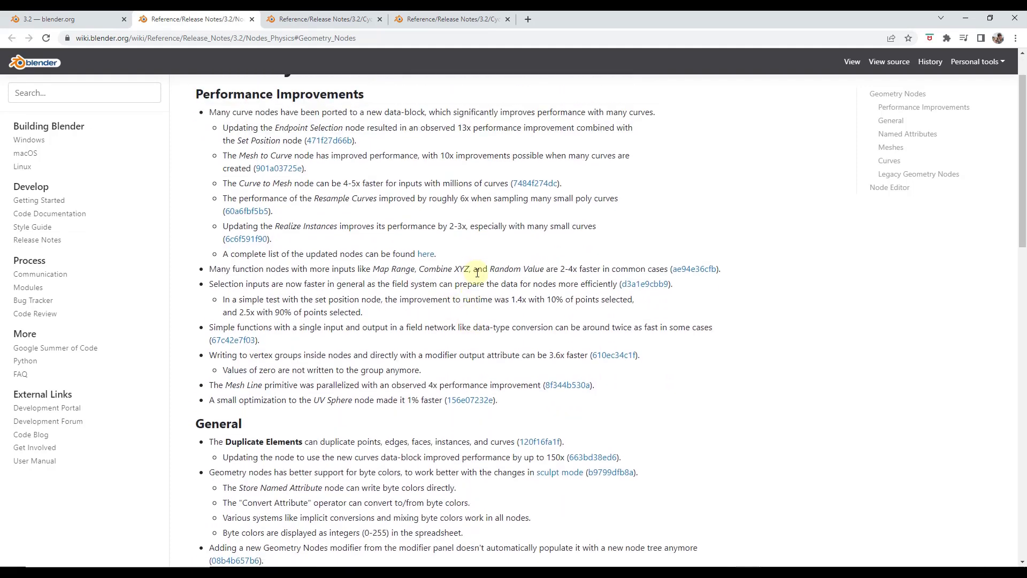
pyautogui.scroll(-3)
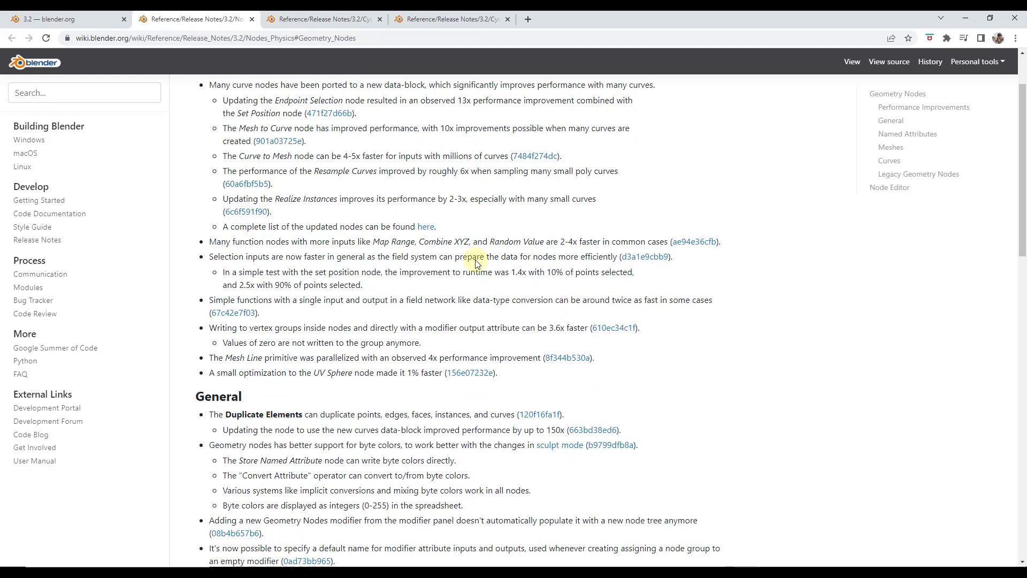
pyautogui.scroll(-3)
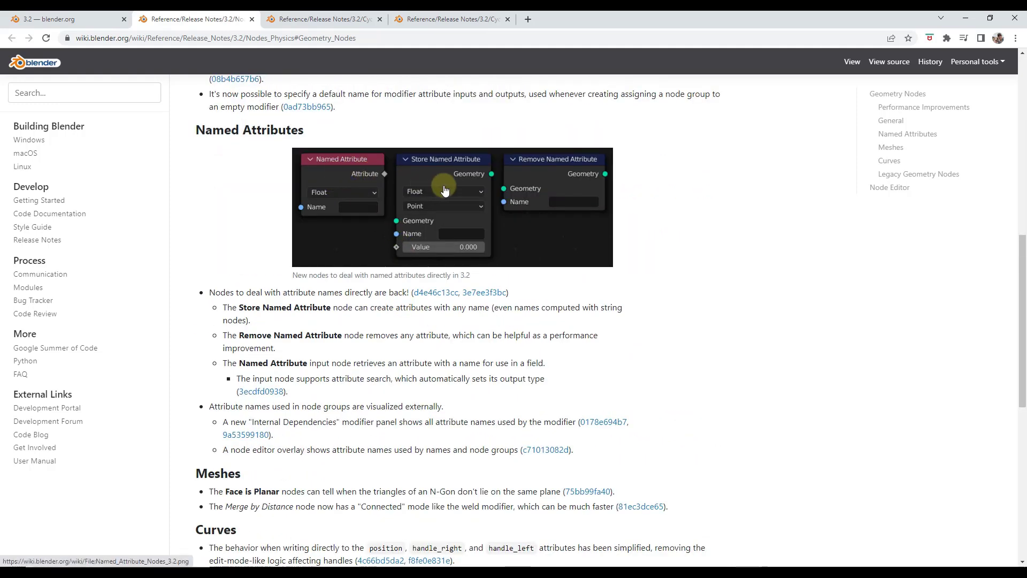
pyautogui.moveTo(560, 198)
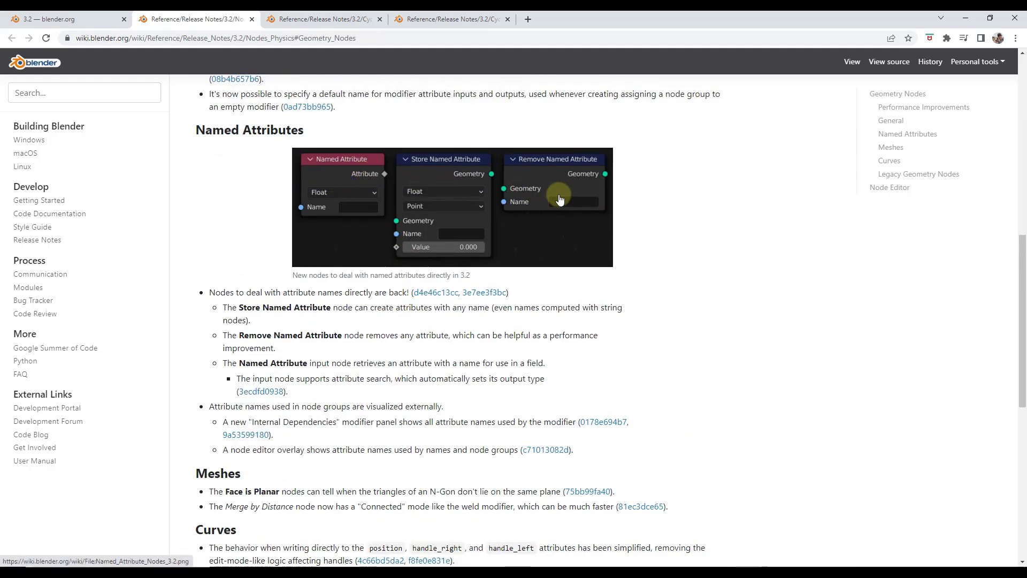
pyautogui.click(65, 19)
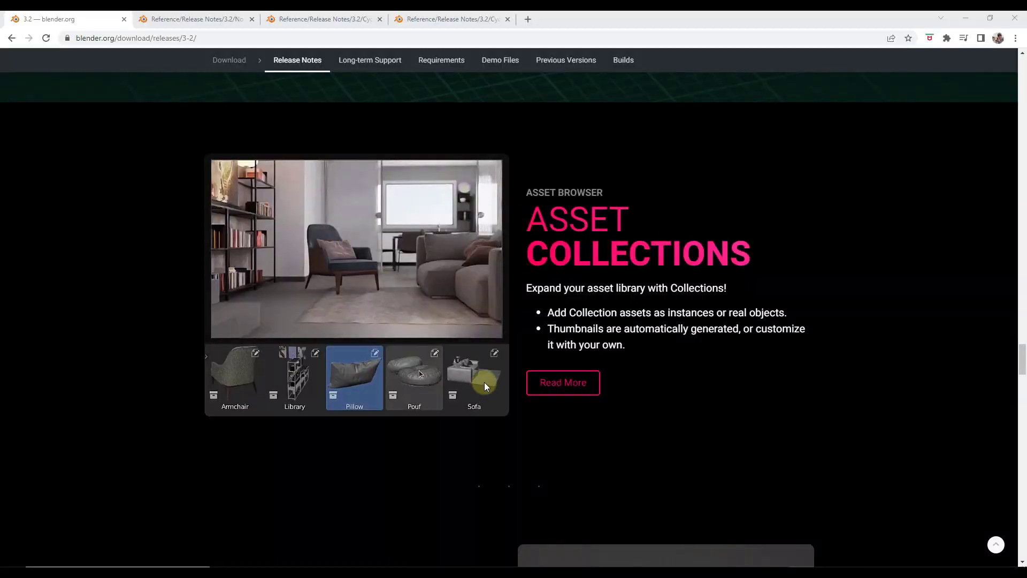
# Step: Place the Pouf asset in the room preview, then pick another asset from the strip
pyautogui.click(414, 376)
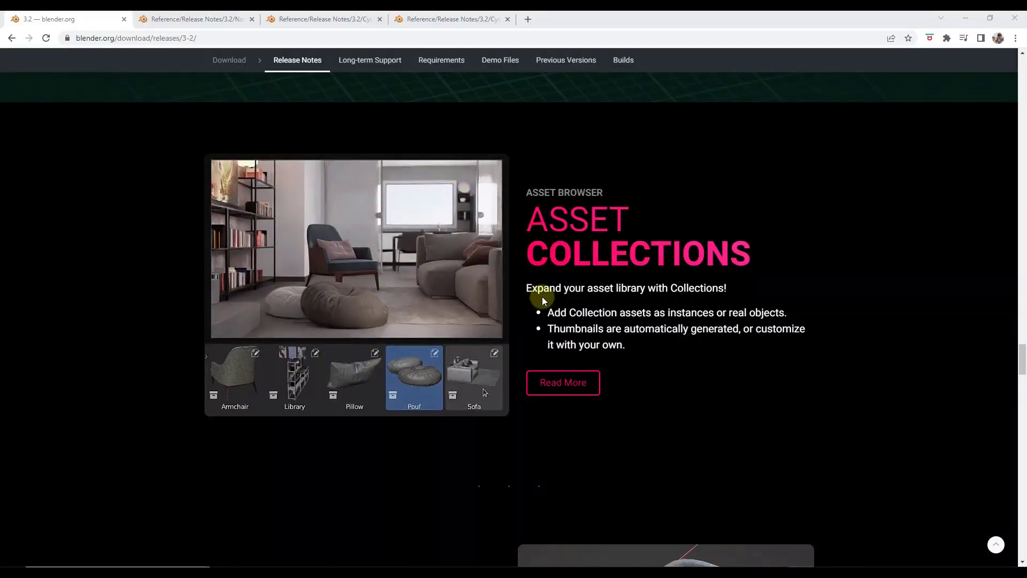
pyautogui.click(234, 377)
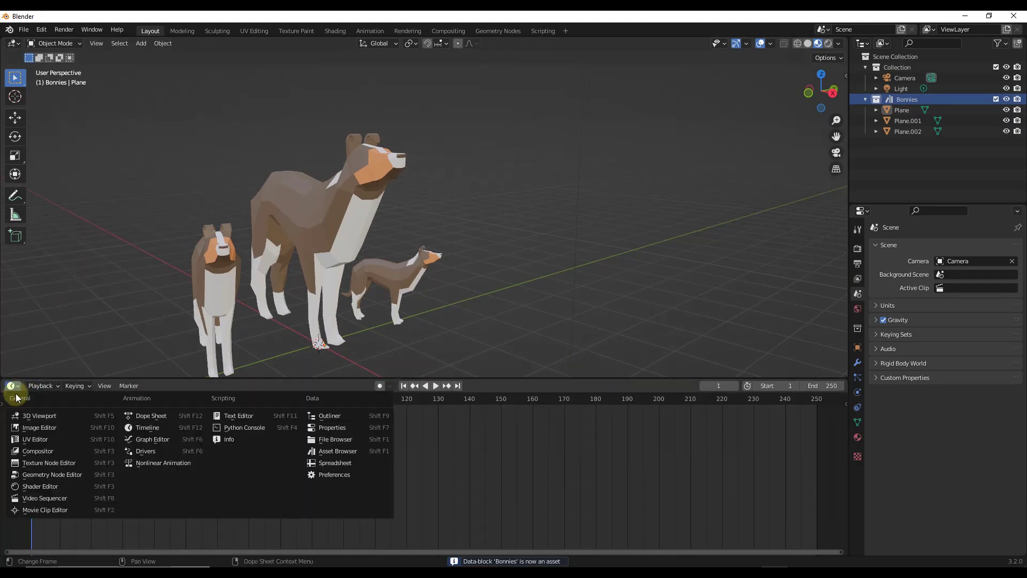
# Step: Drag the Bonnies collection from the Asset Browser into the viewport as a second dog instance
pyautogui.click(338, 451)
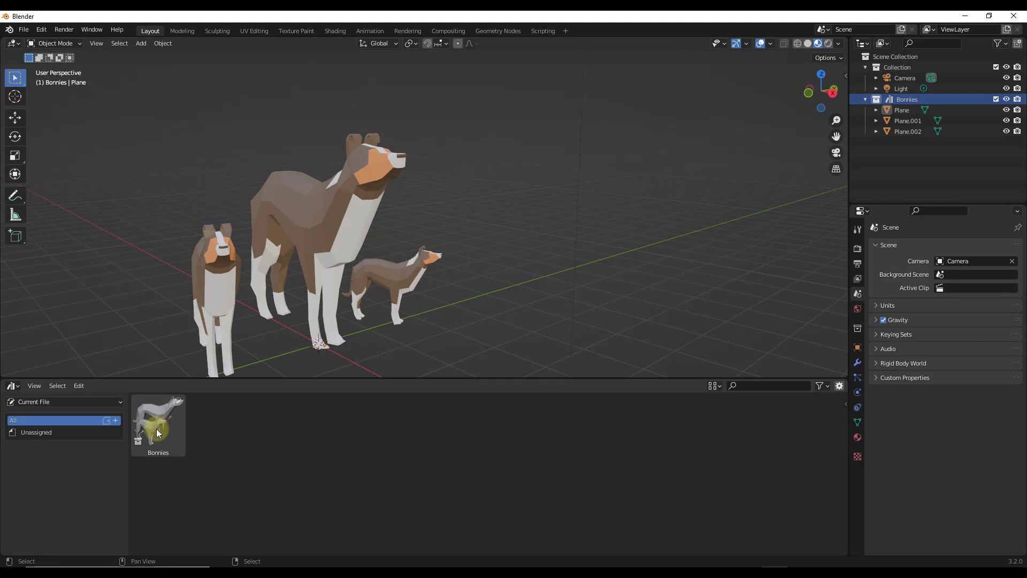
pyautogui.moveTo(177, 436)
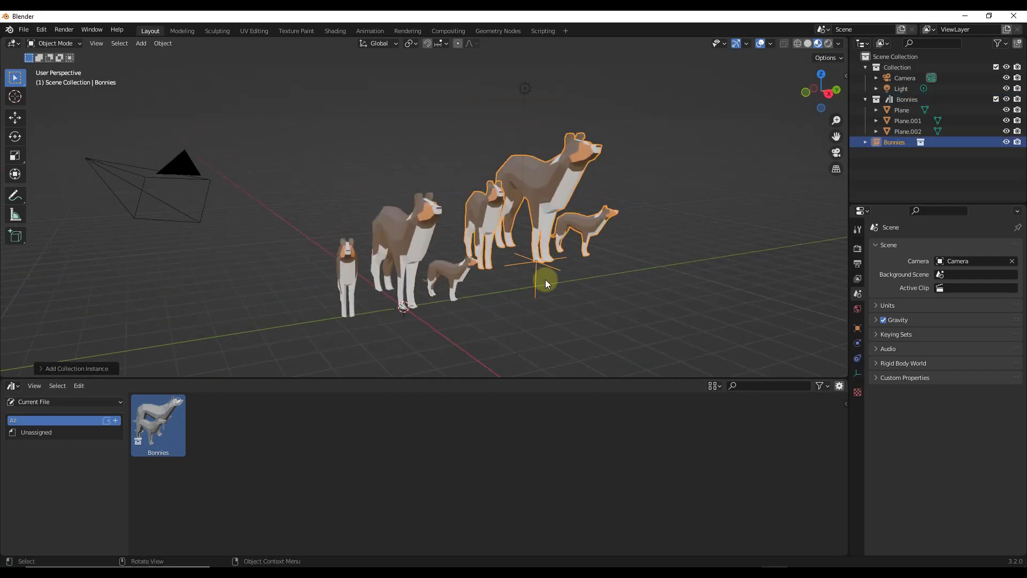
pyautogui.moveTo(544, 282); pyautogui.dragTo(679, 209)
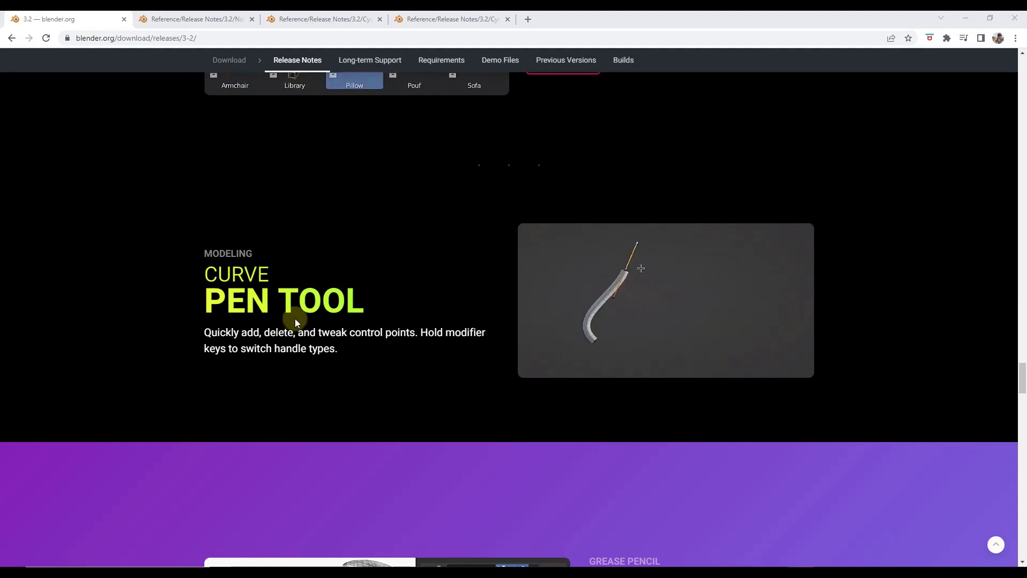
# Step: Switch to Chrome showing the Curve Pen Tool section of the release notes
pyautogui.click(413, 80)
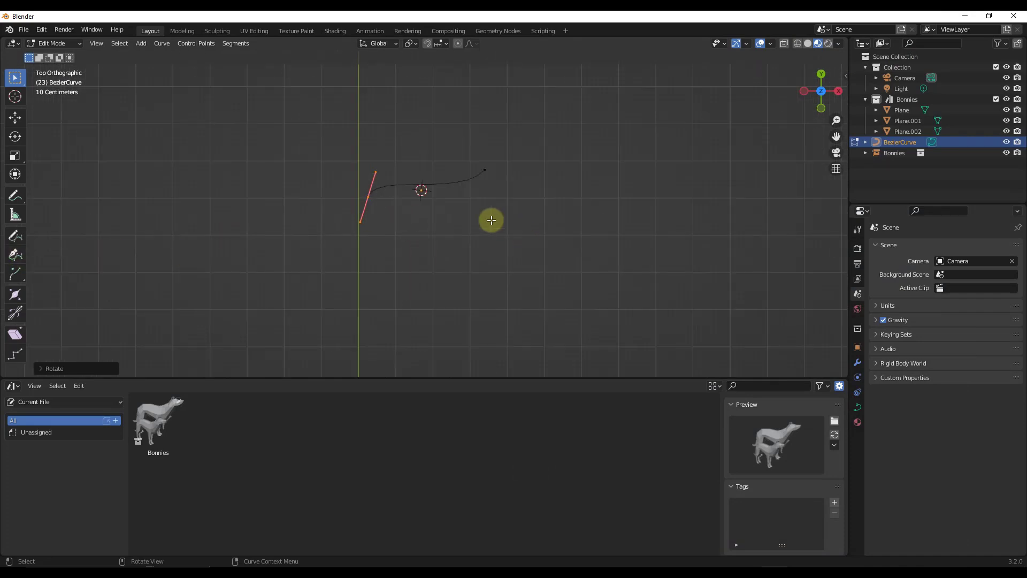
pyautogui.moveTo(440, 148)
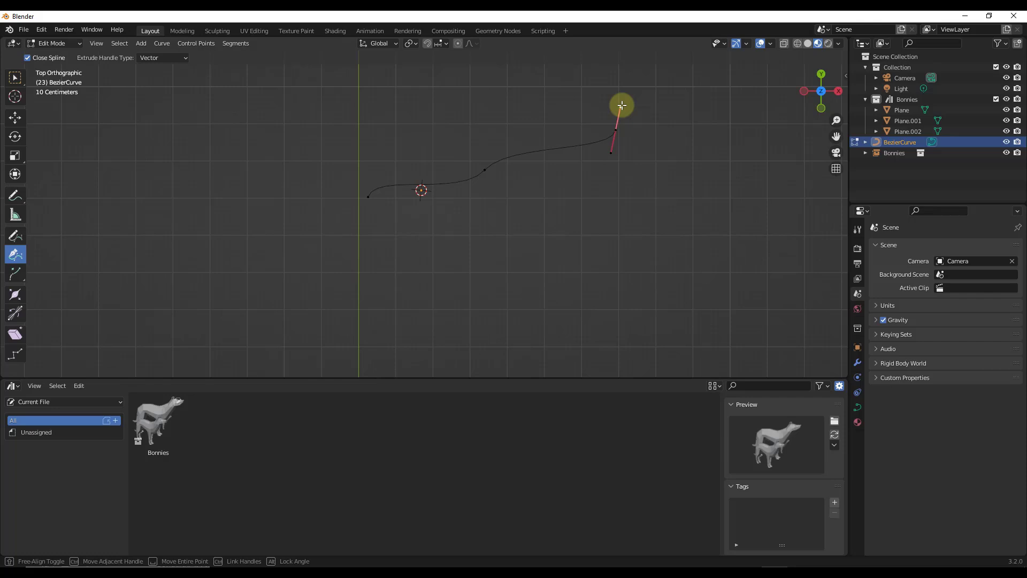
# Step: Add a new Bezier point with the Curve Pen and shape its handles and position
pyautogui.moveTo(621, 105); pyautogui.dragTo(640, 157)
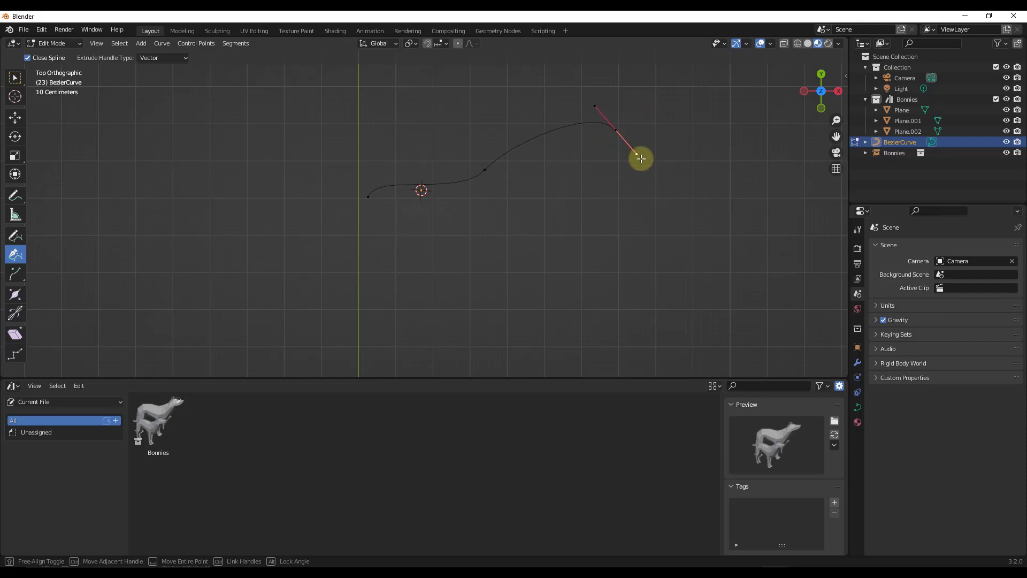
pyautogui.moveTo(641, 157); pyautogui.dragTo(633, 158)
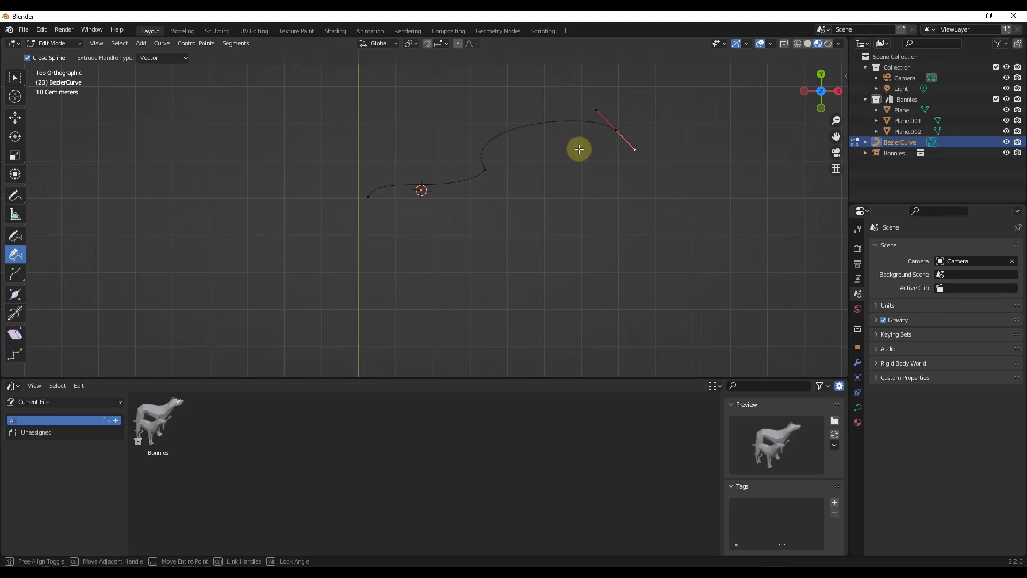
pyautogui.moveTo(579, 149); pyautogui.dragTo(614, 125)
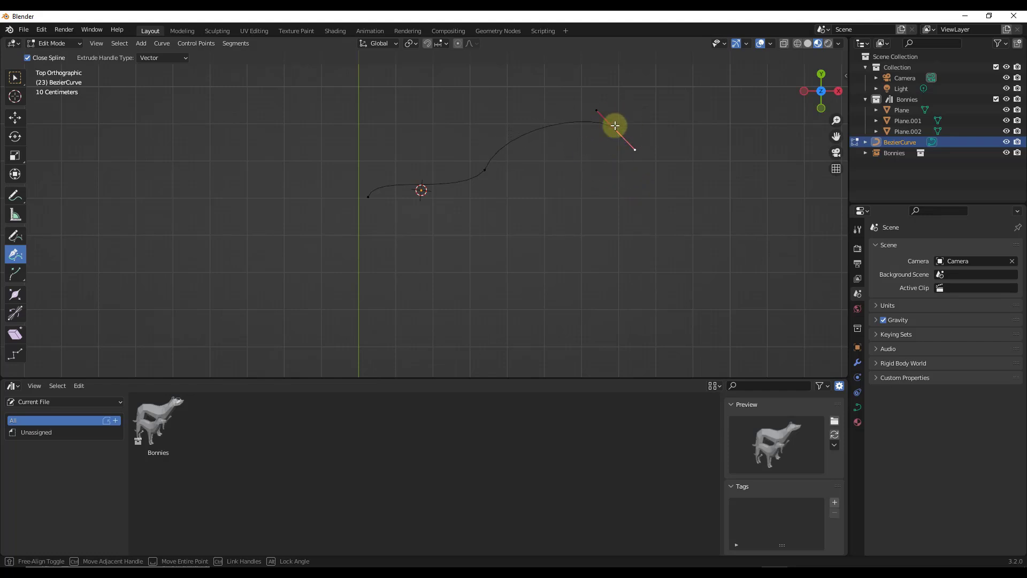
pyautogui.moveTo(614, 126); pyautogui.dragTo(625, 121)
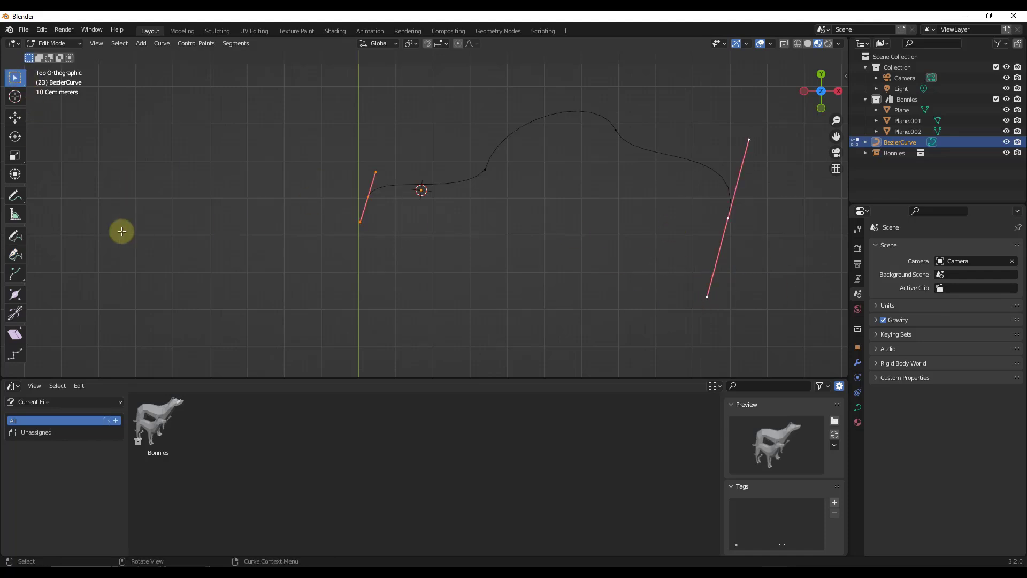
# Step: Extend the curve from its other end into a long arching shape
pyautogui.click(14, 255)
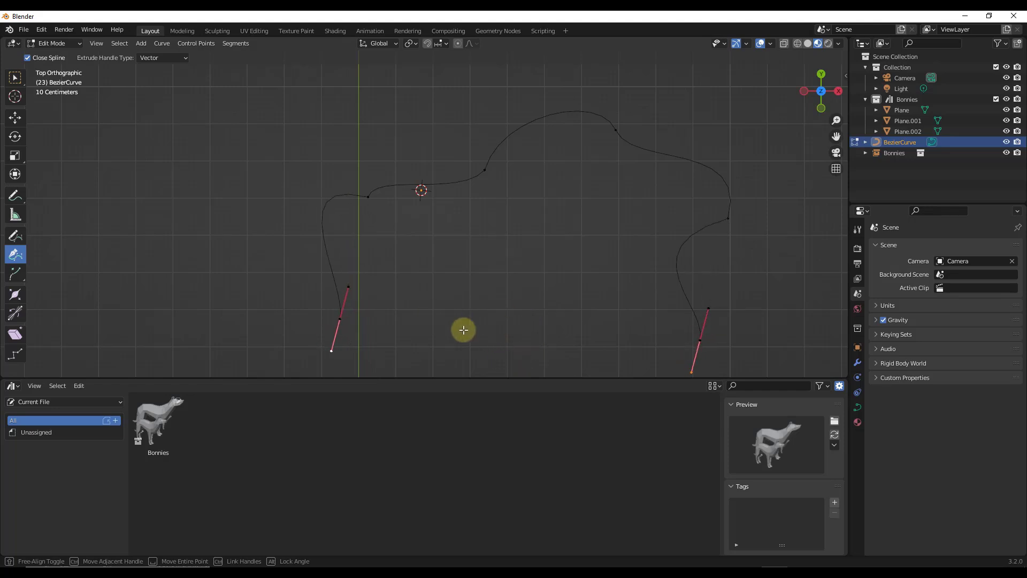
pyautogui.moveTo(513, 294)
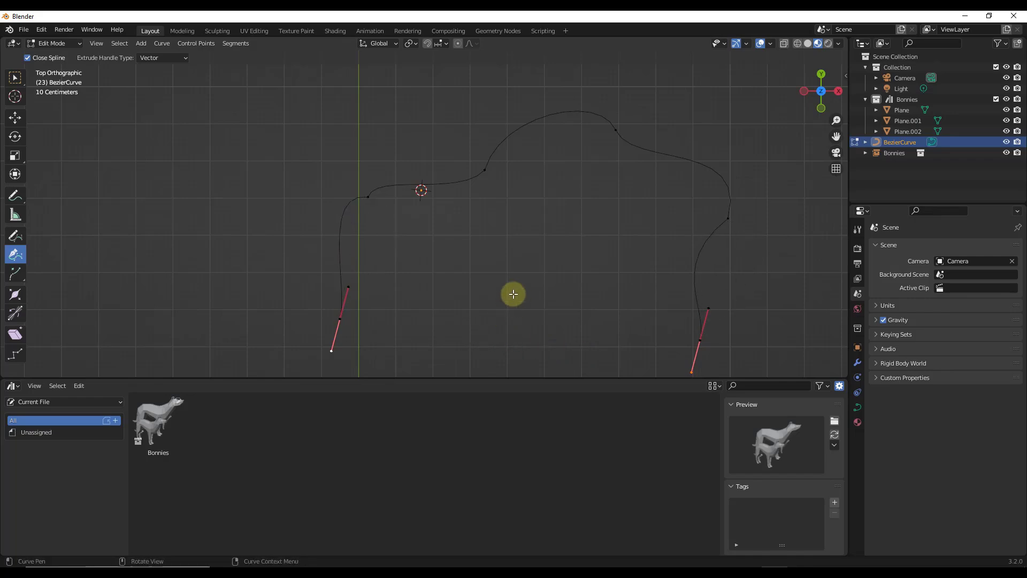
pyautogui.moveTo(513, 294); pyautogui.dragTo(655, 347)
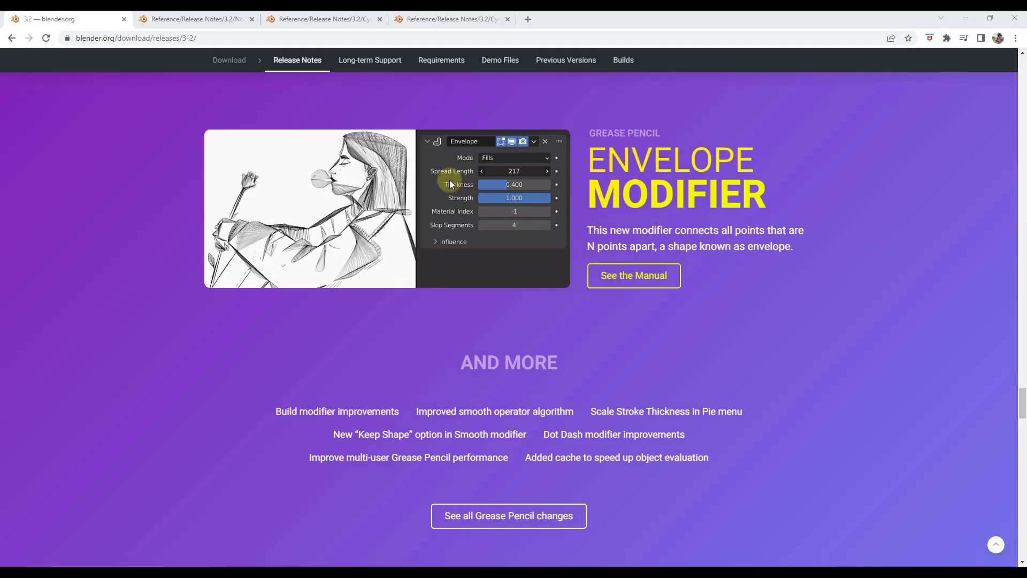
# Step: Scroll the release notes through the Grease Pencil Envelope Modifier section to its 'And More' list
pyautogui.click(513, 171)
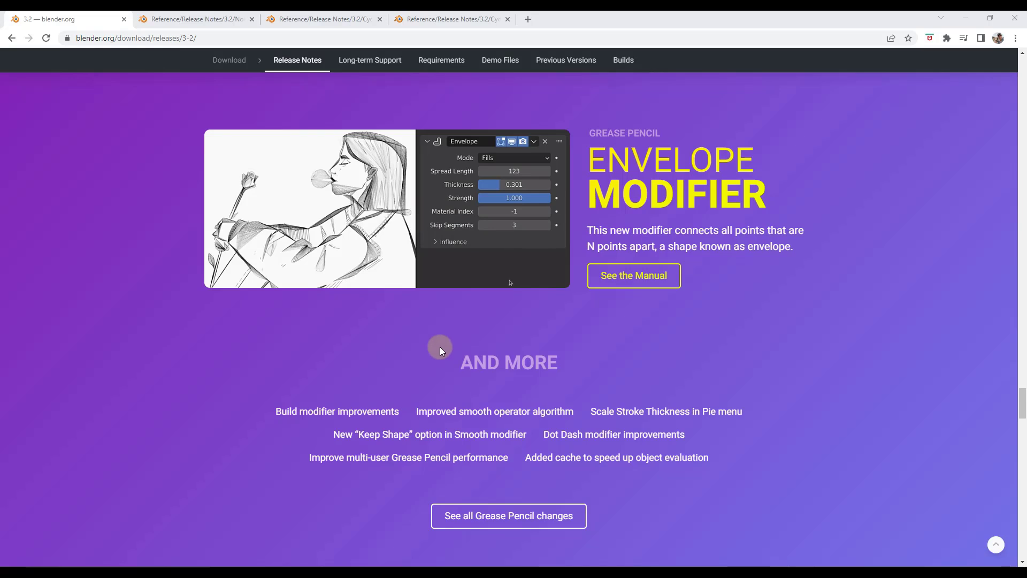
pyautogui.scroll(-3)
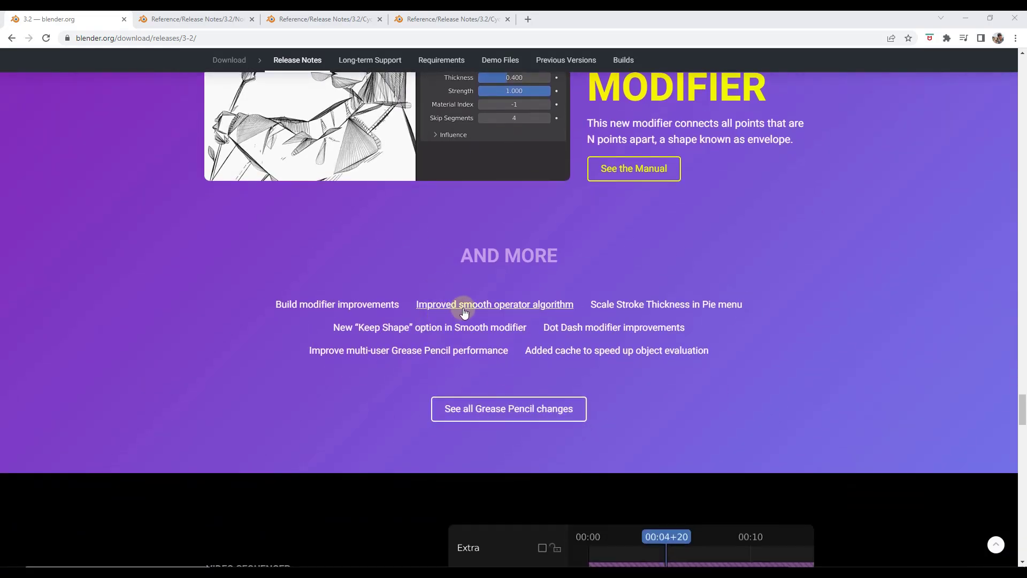
pyautogui.scroll(-3)
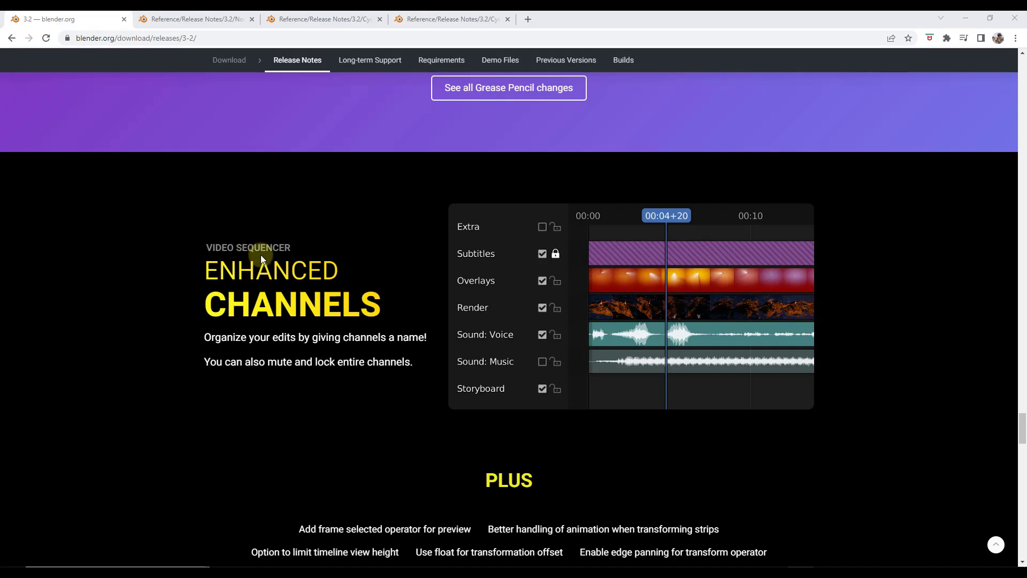
# Step: Scroll to the Video Sequencer Enhanced Channels section and its 'Plus' list
pyautogui.scroll(-3)
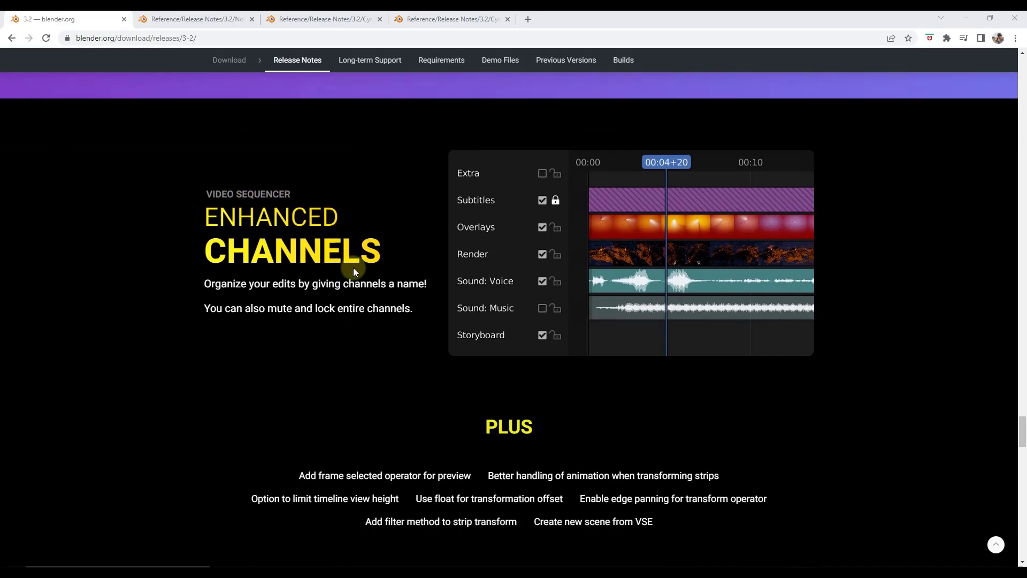
pyautogui.moveTo(316, 300)
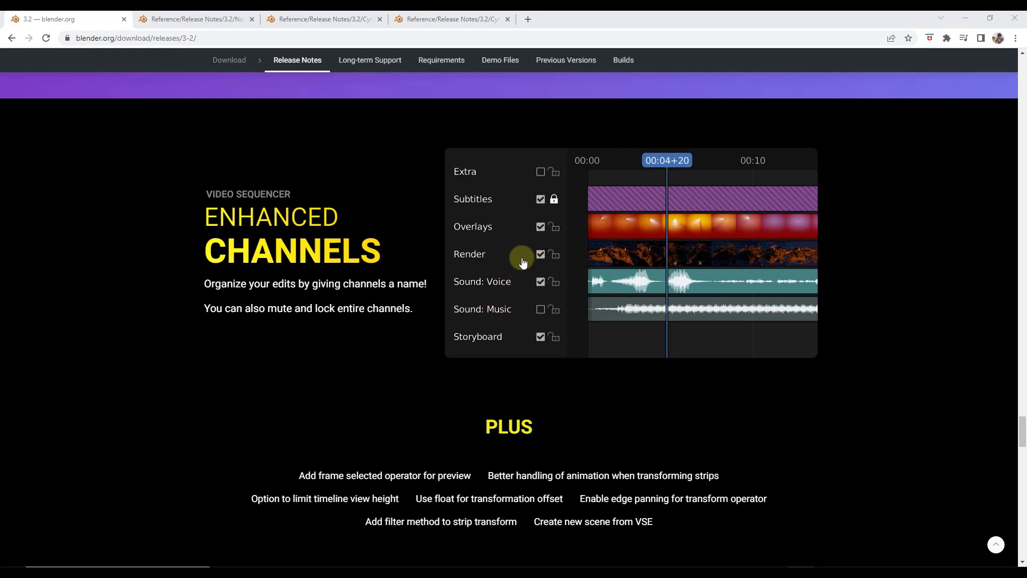
pyautogui.moveTo(482, 294)
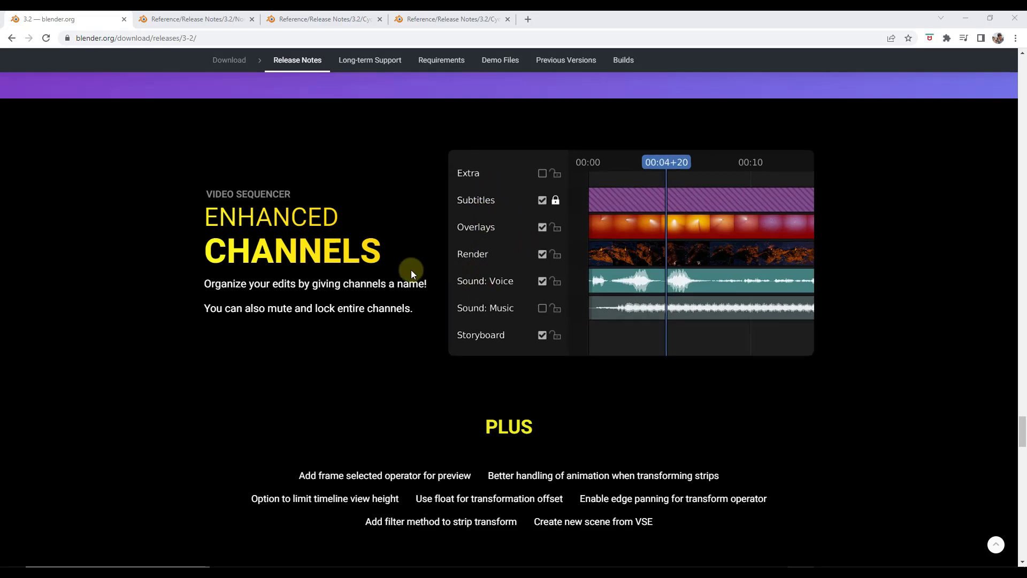
pyautogui.scroll(-3)
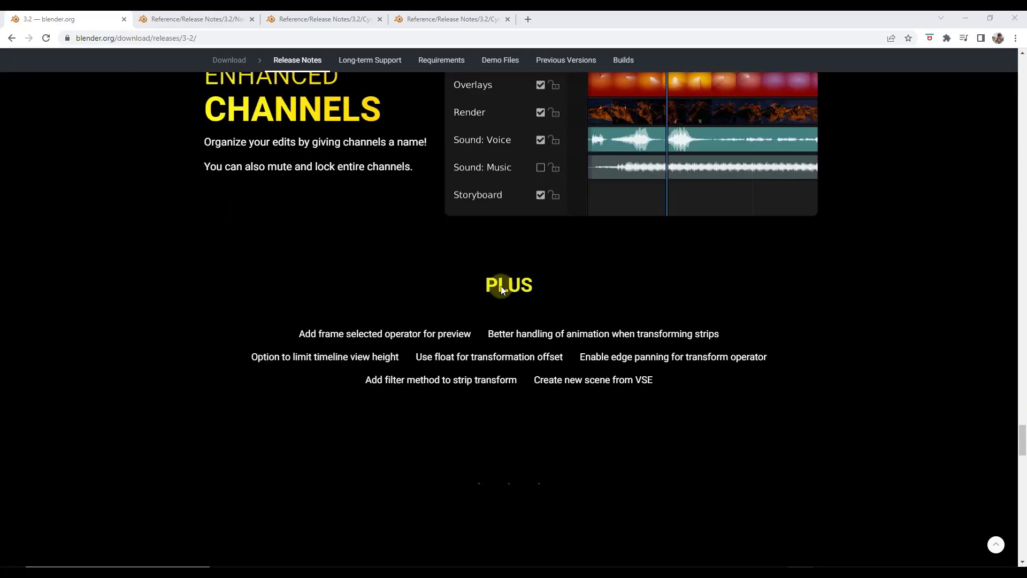
# Step: Scroll past 'But Wait, There's More' and Get the Artwork down to the Credits
pyautogui.scroll(-3)
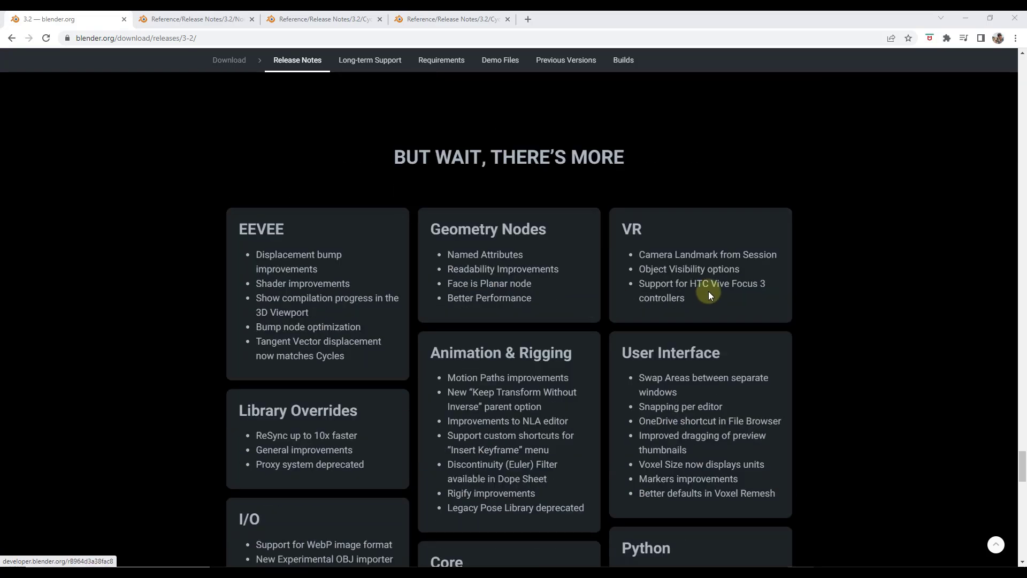
pyautogui.moveTo(714, 275)
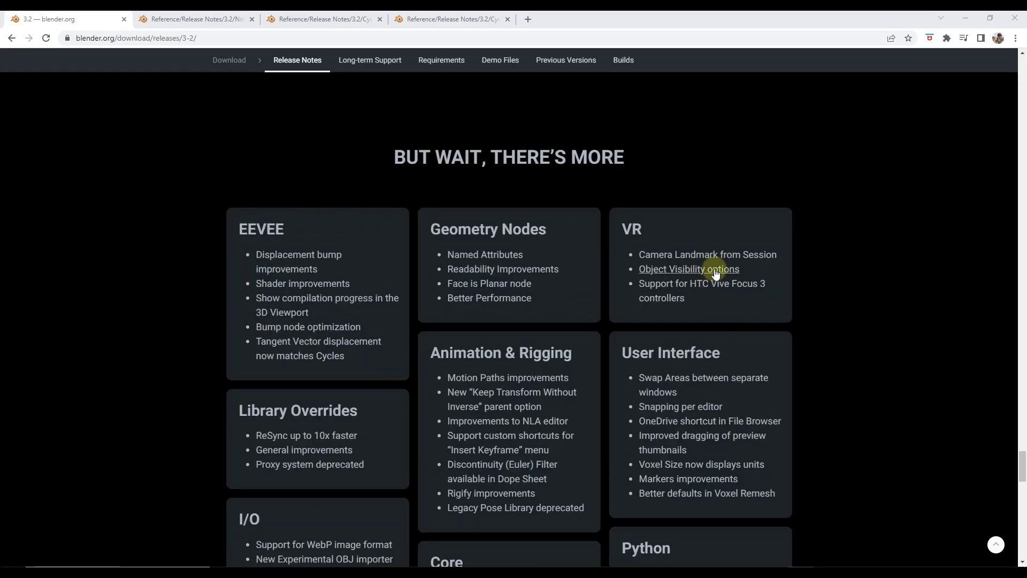
pyautogui.scroll(-3)
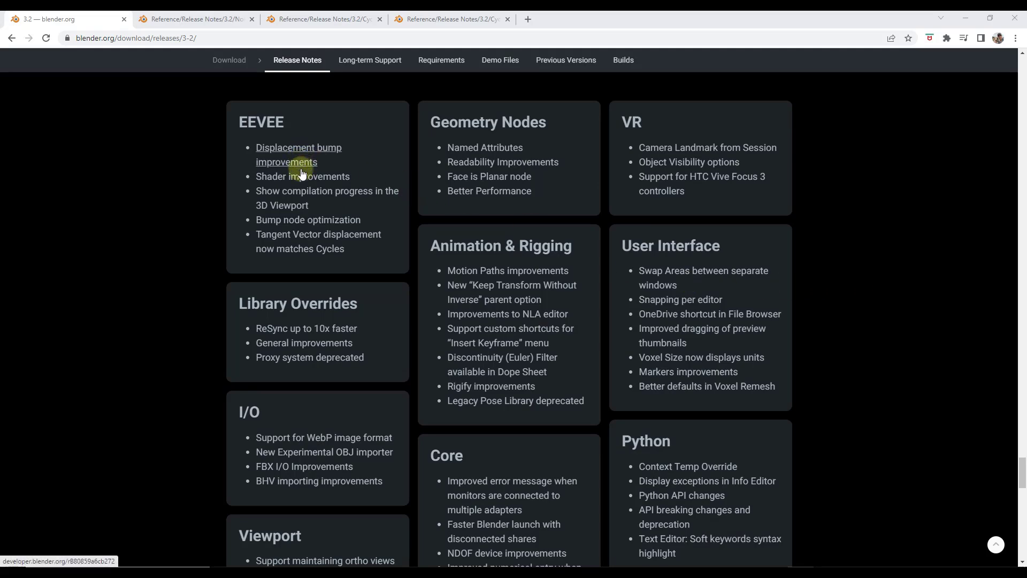
pyautogui.scroll(-3)
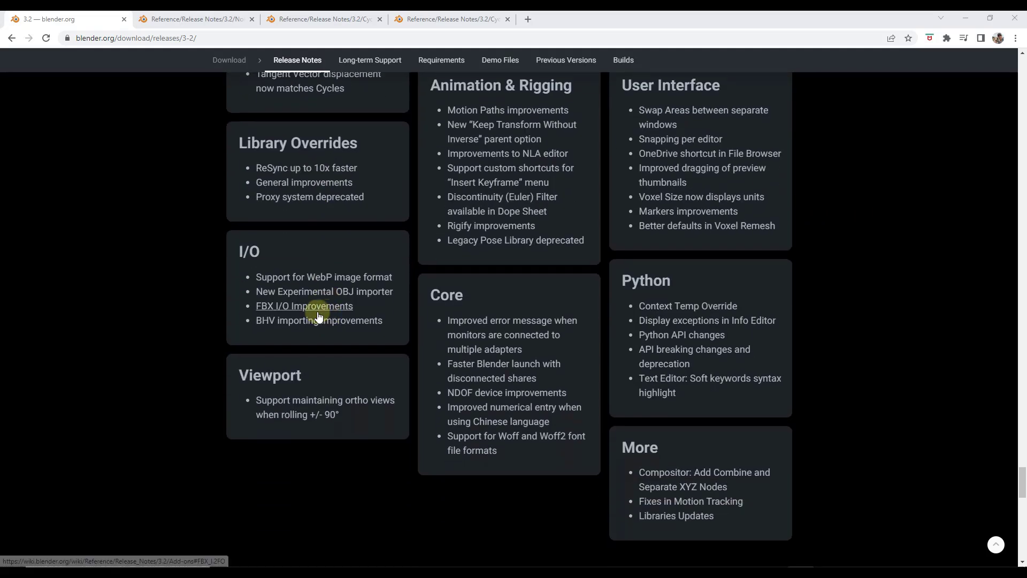
pyautogui.scroll(-3)
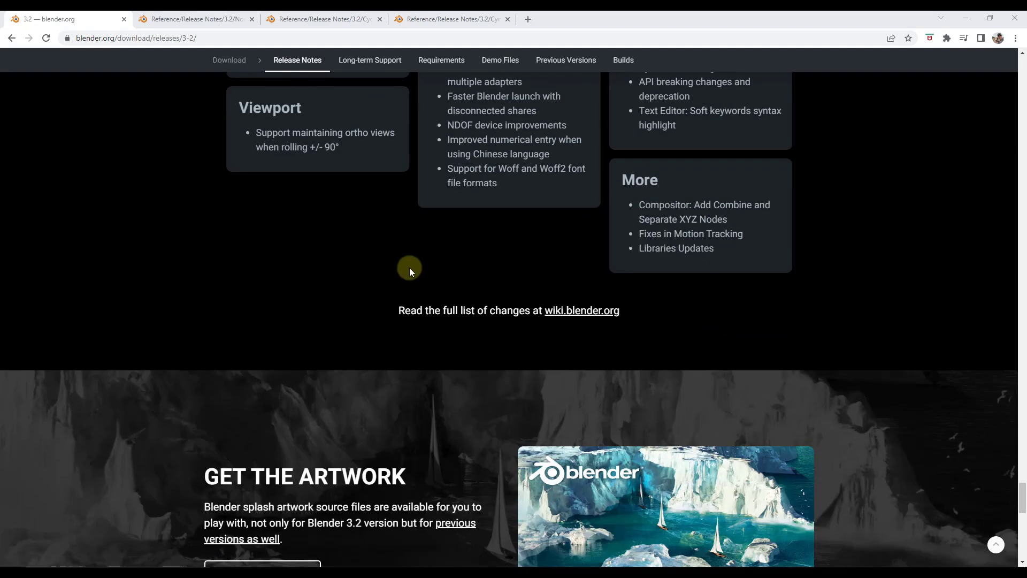
pyautogui.scroll(-3)
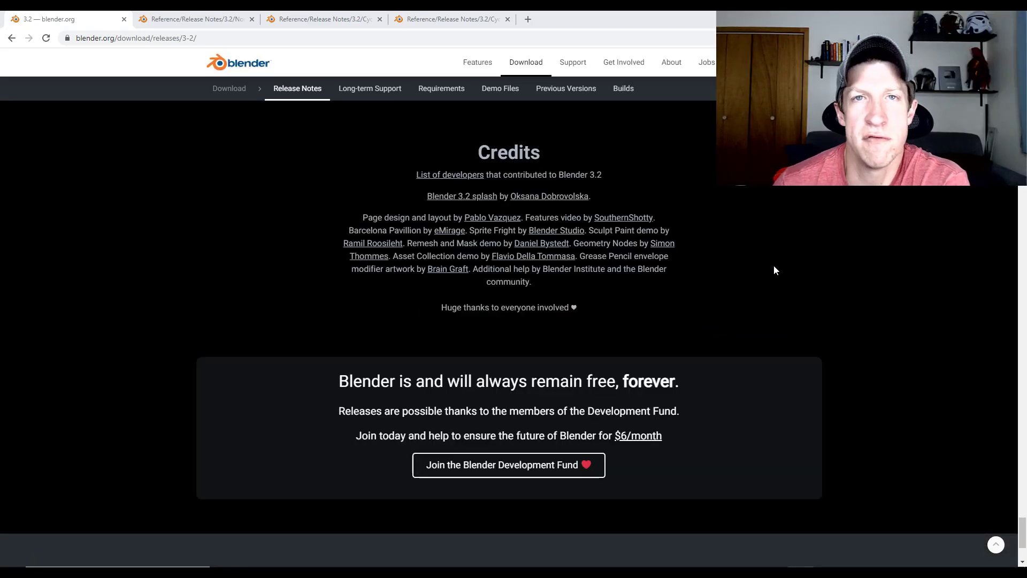